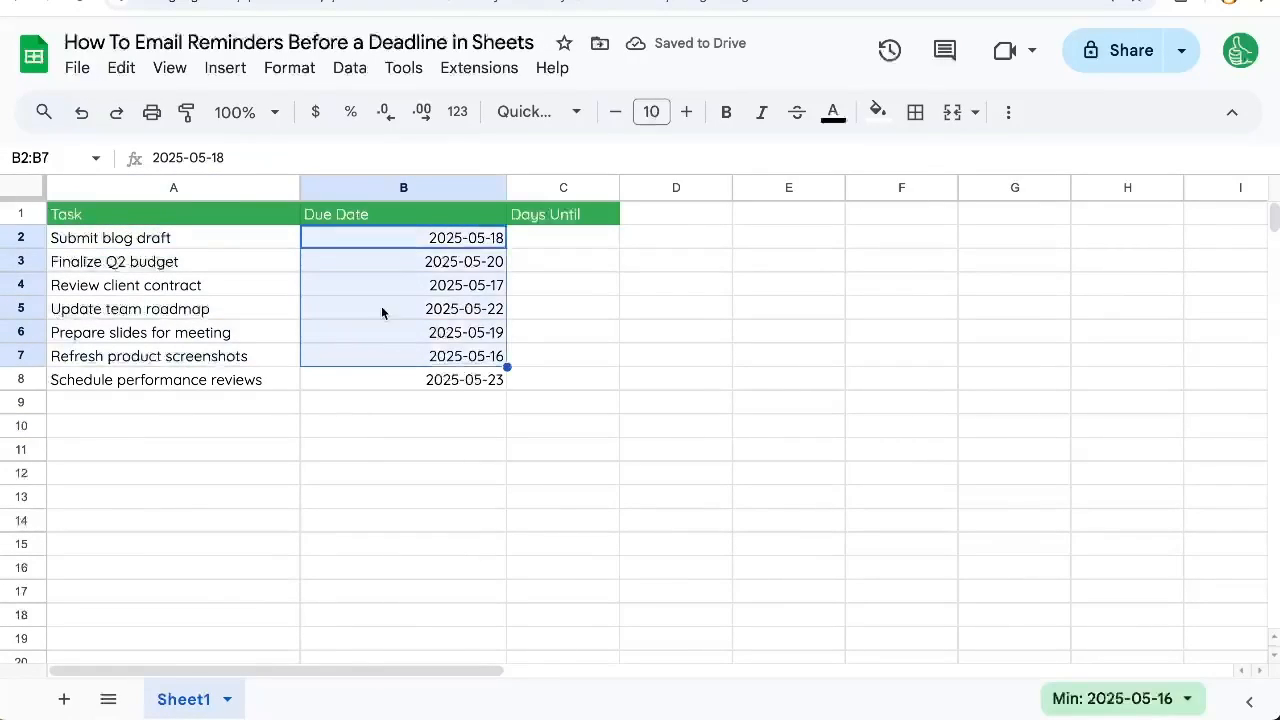
mouse_move(260, 298)
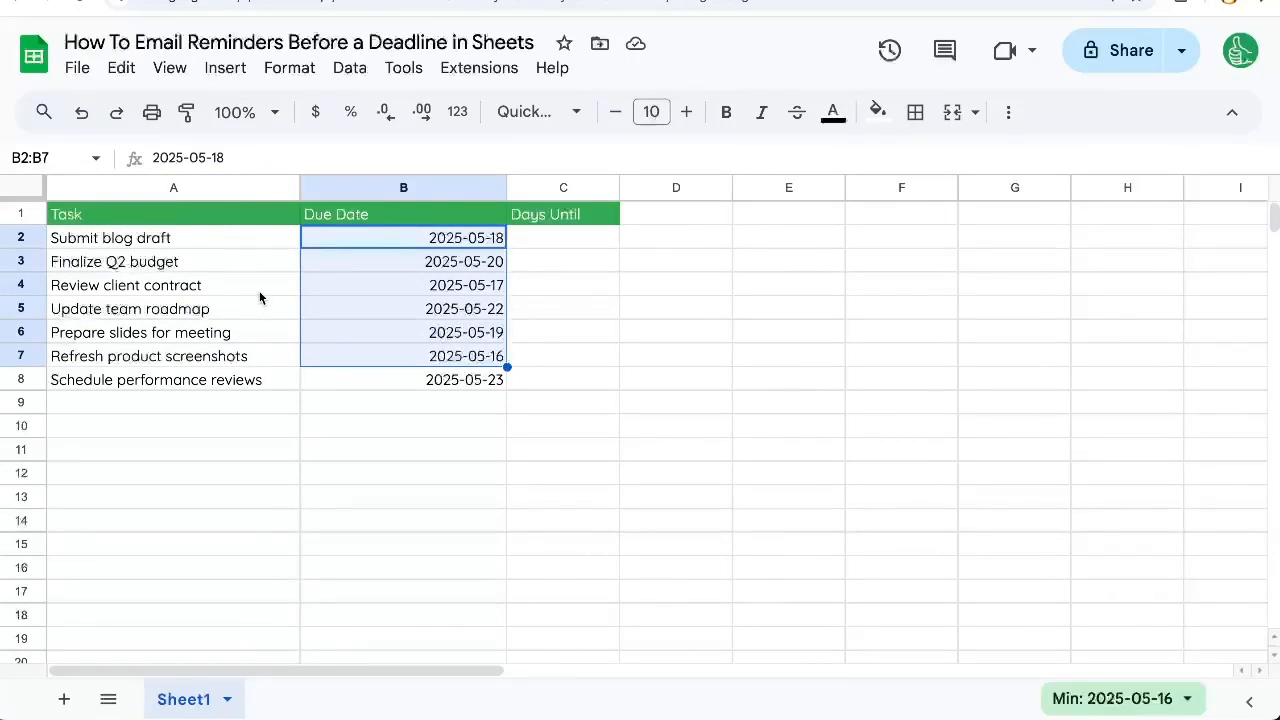
Enter =DATEDIF(TODAY(),B2,"d") in C2 and autofill Days Until for every task.
left_click(404, 236)
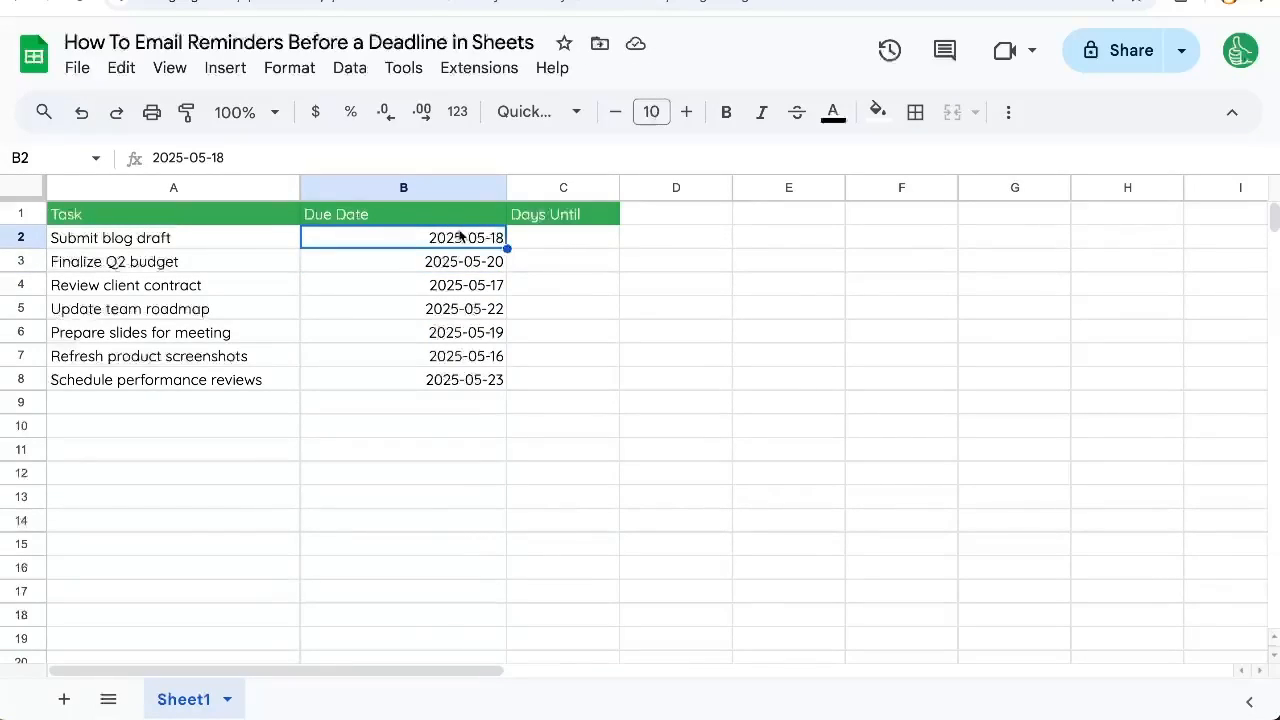
left_click(564, 236)
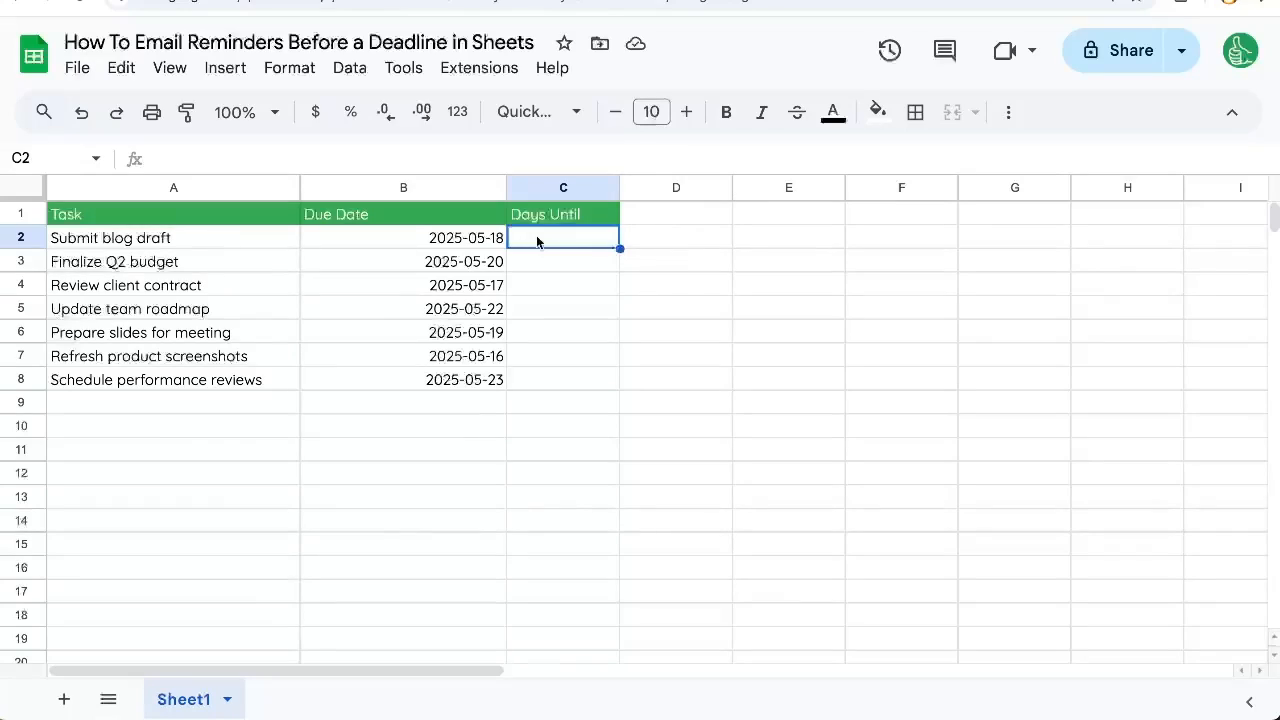
type("=DATEDIF(")
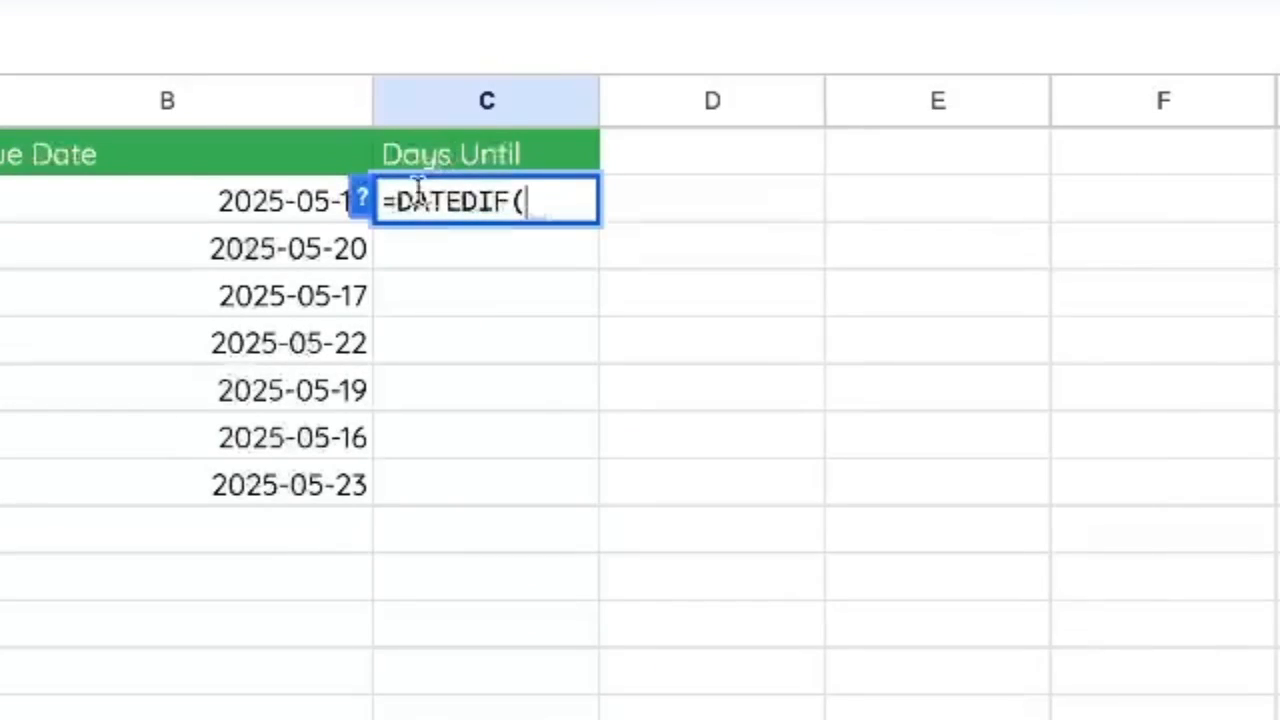
type("TODAY(),B2,")
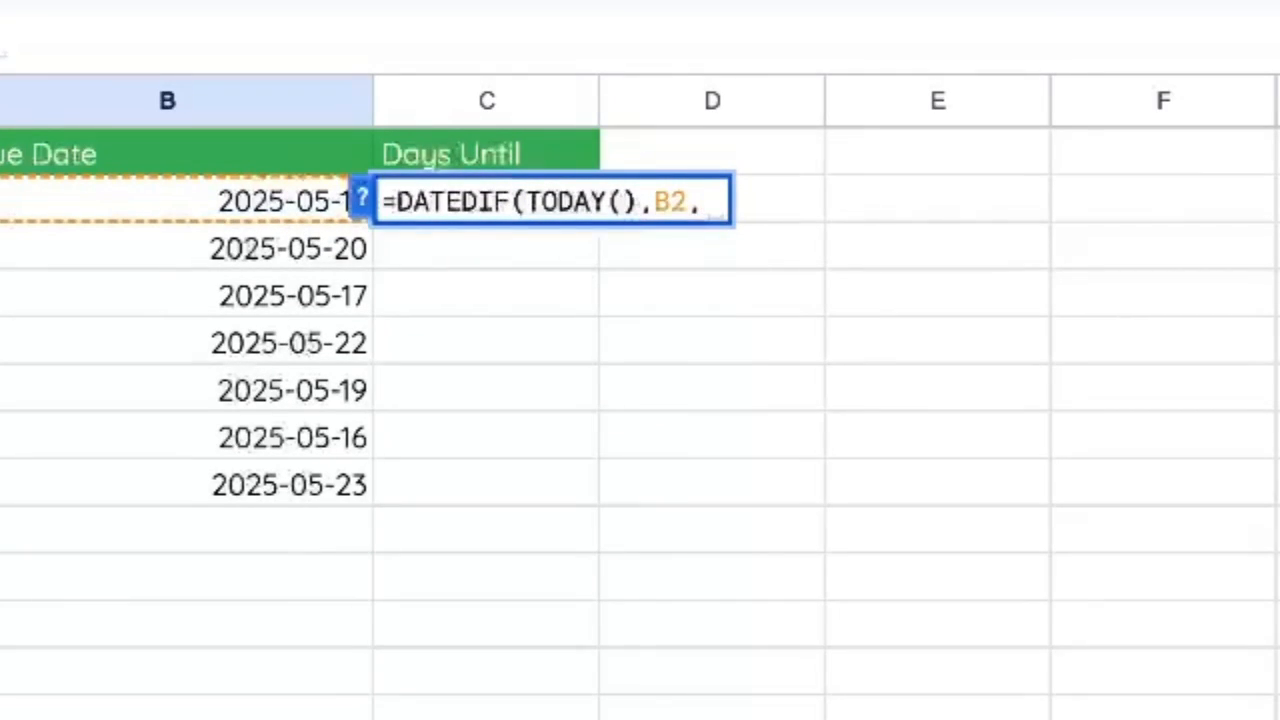
type("\"d\")")
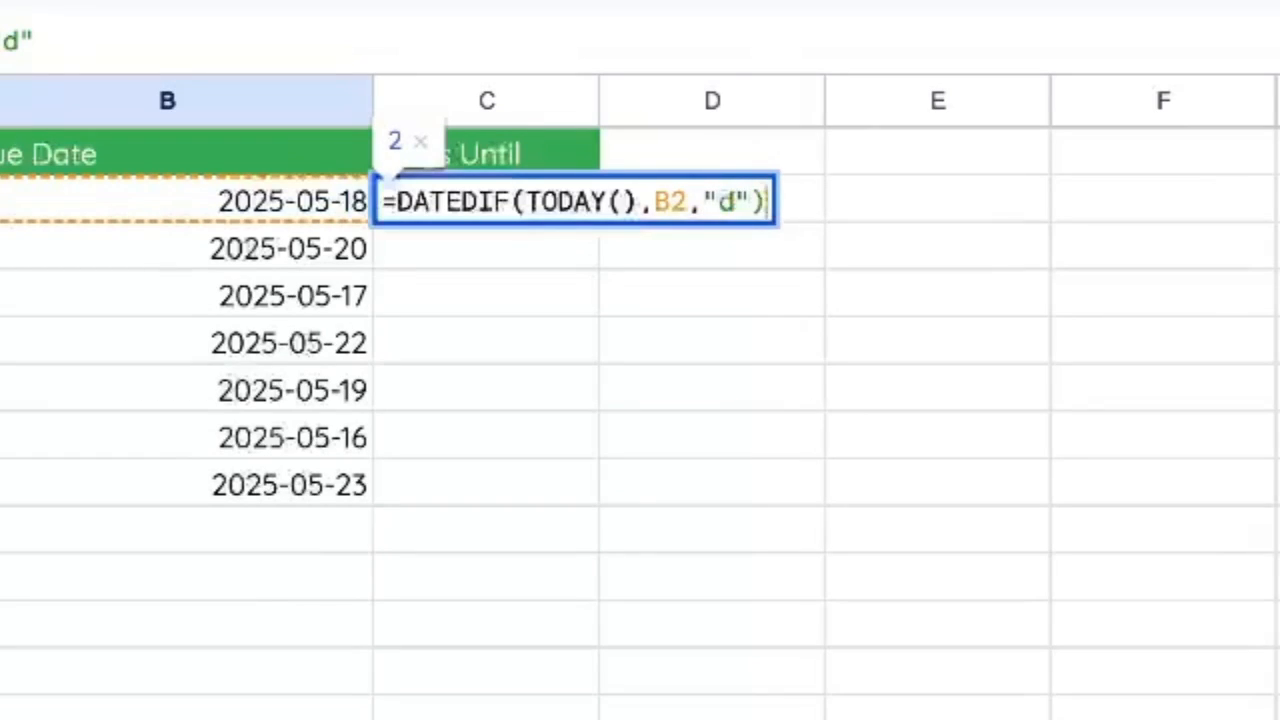
key("Enter")
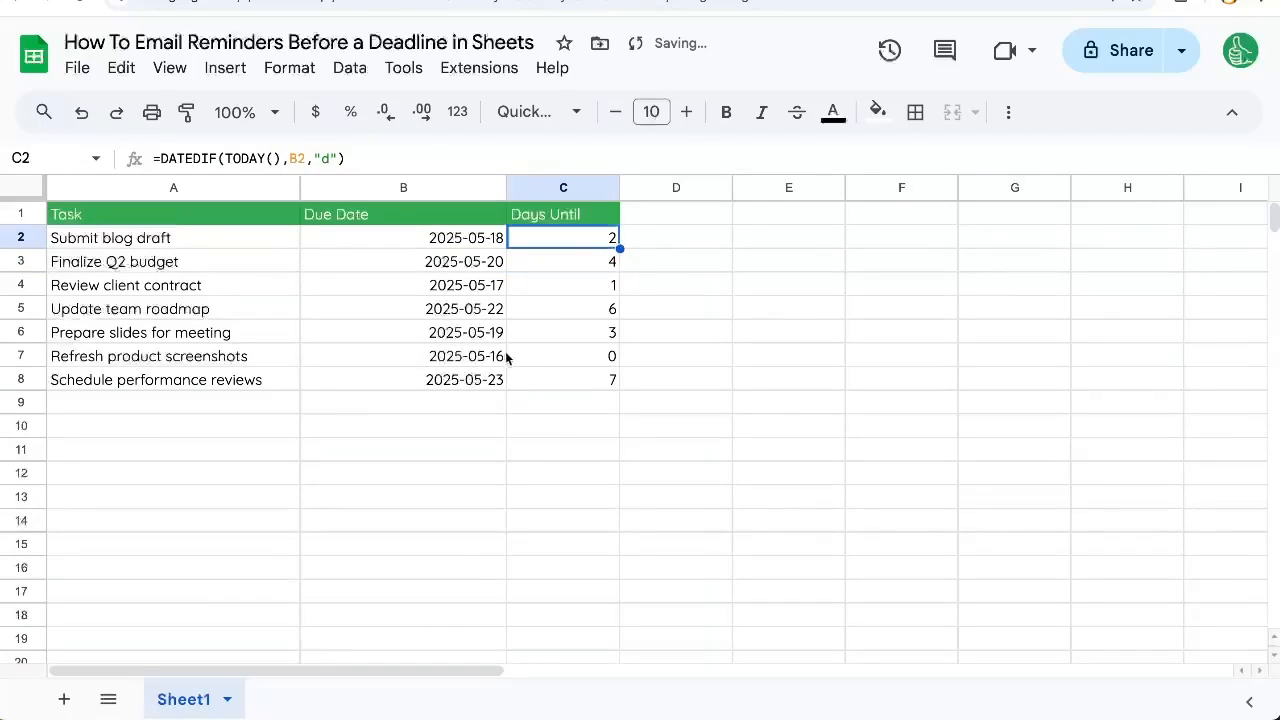
left_click(562, 356)
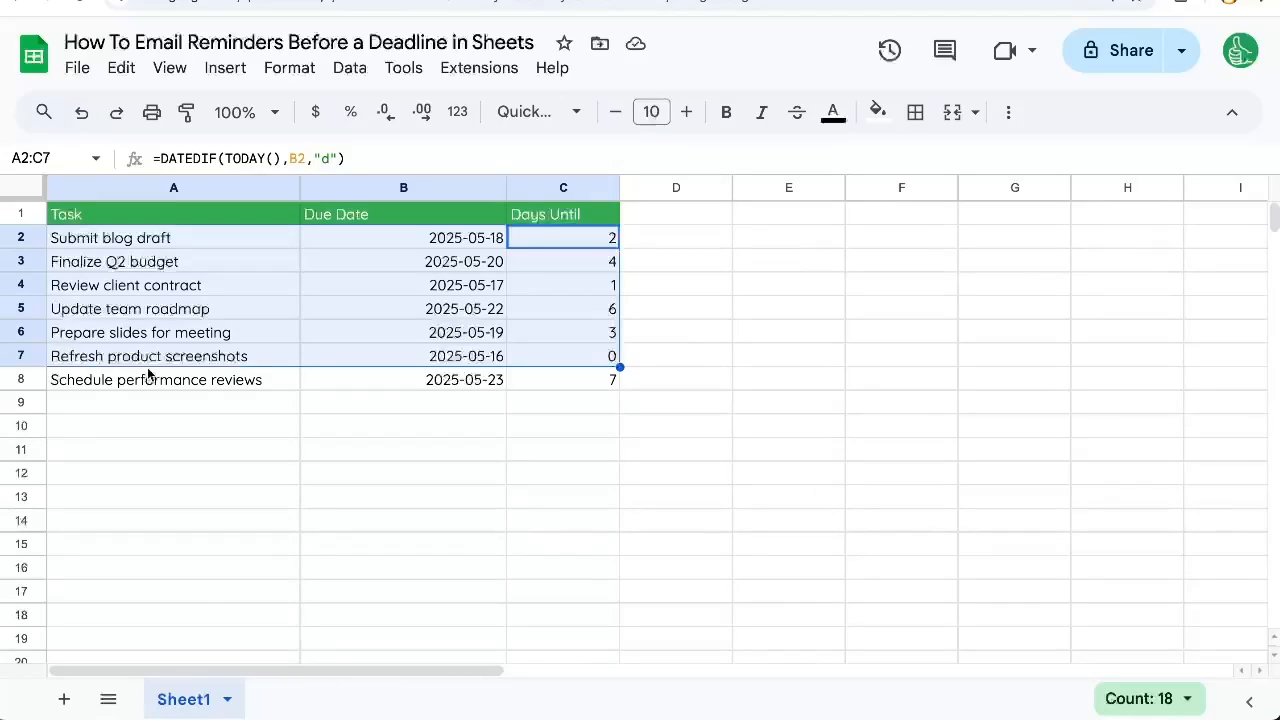
mouse_move(404, 68)
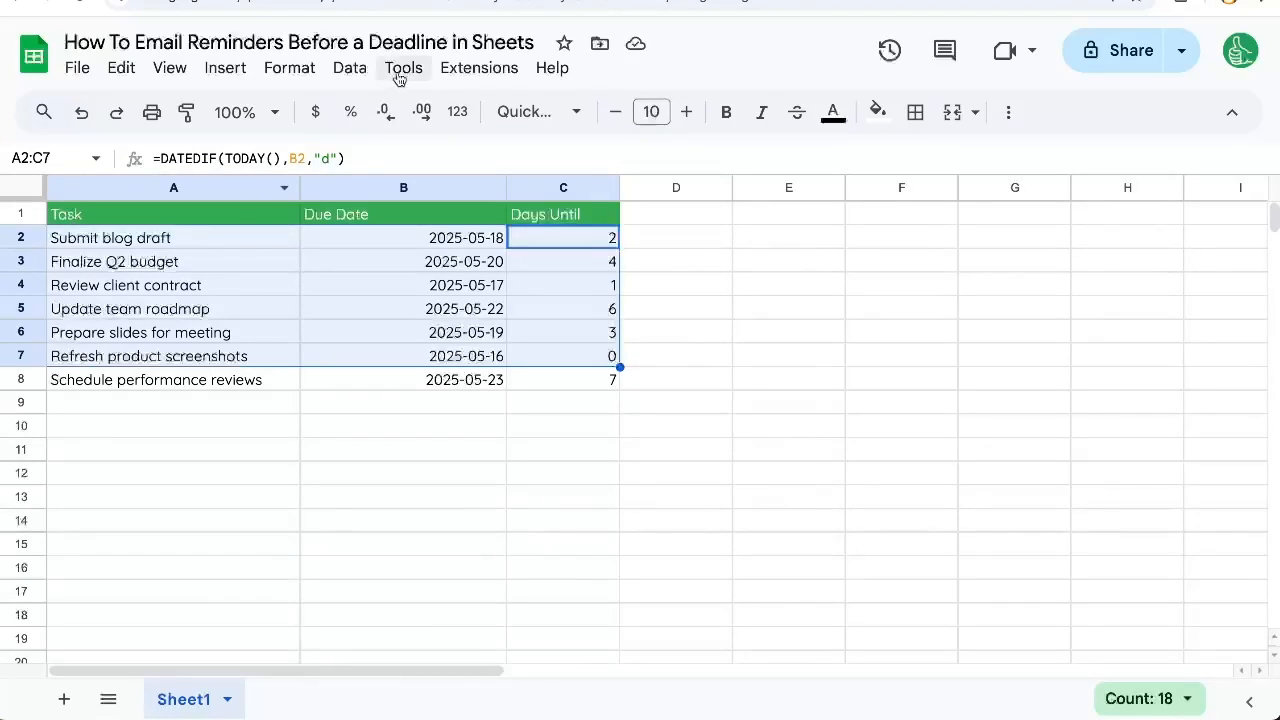
In the script editor, start function emailReminder with const sheet = getSheetByName("Sheet1").
left_click(480, 68)
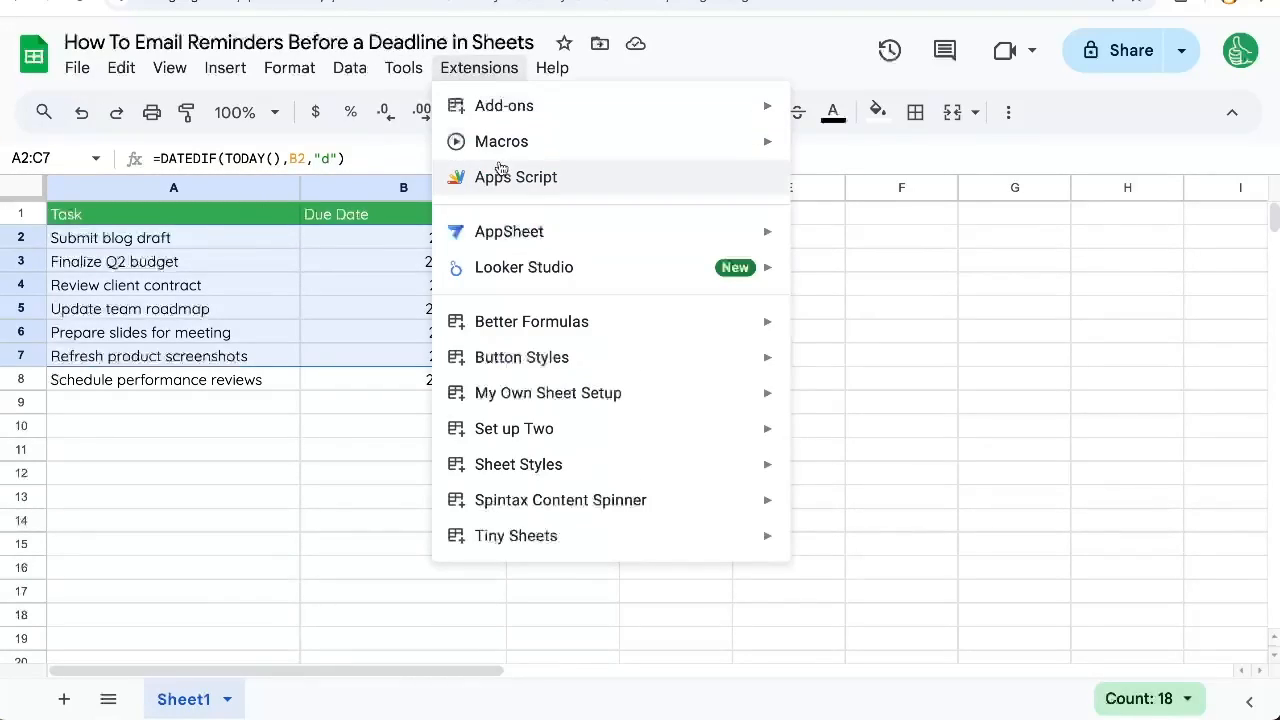
left_click(516, 176)
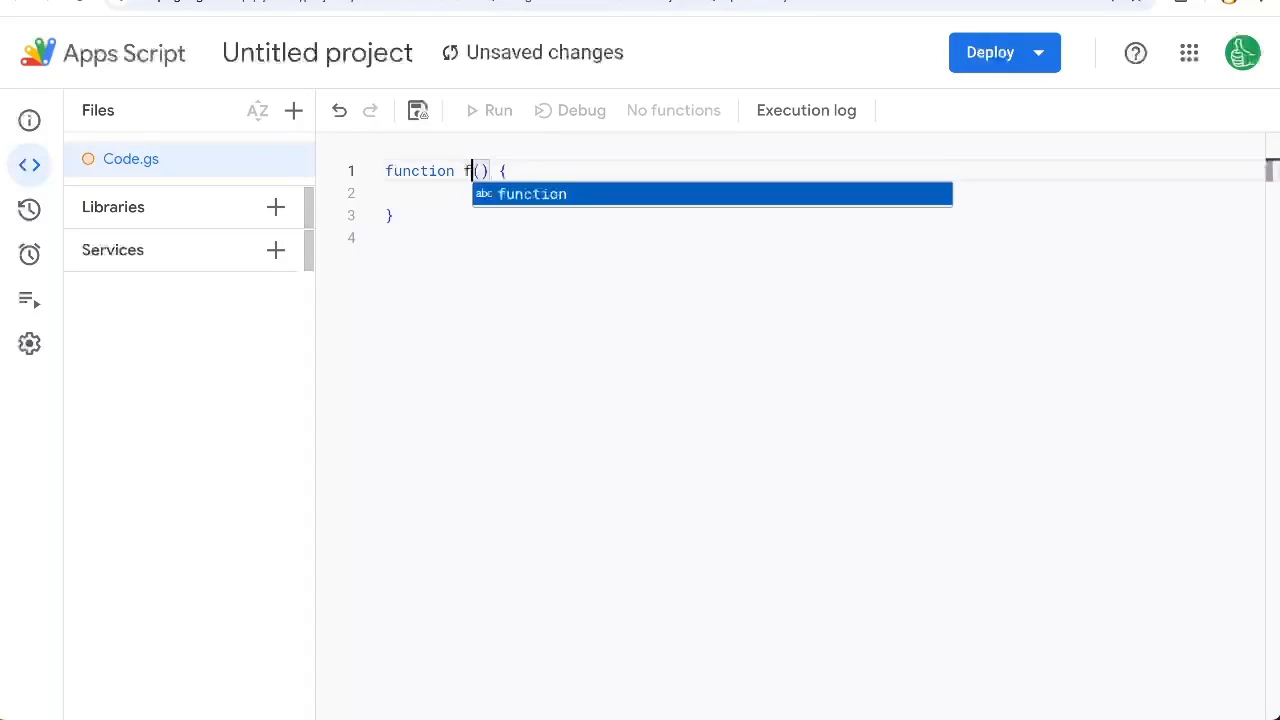
type("emailReminder")
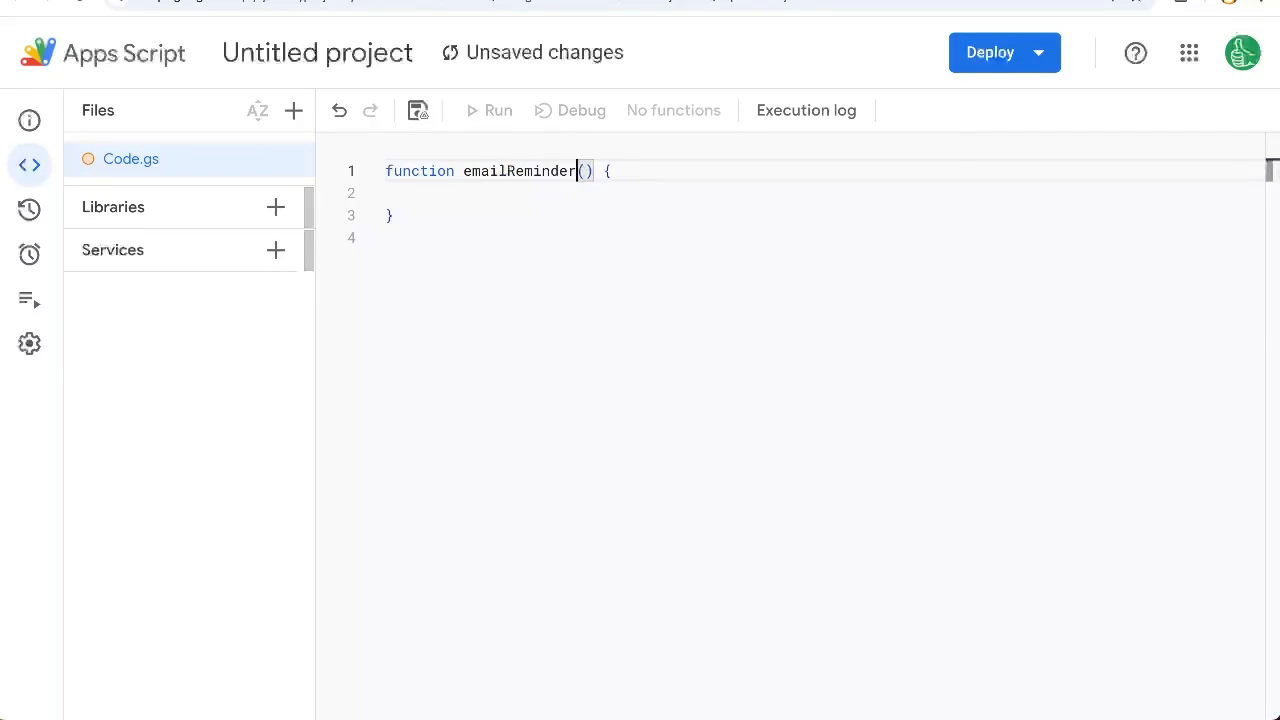
type("con")
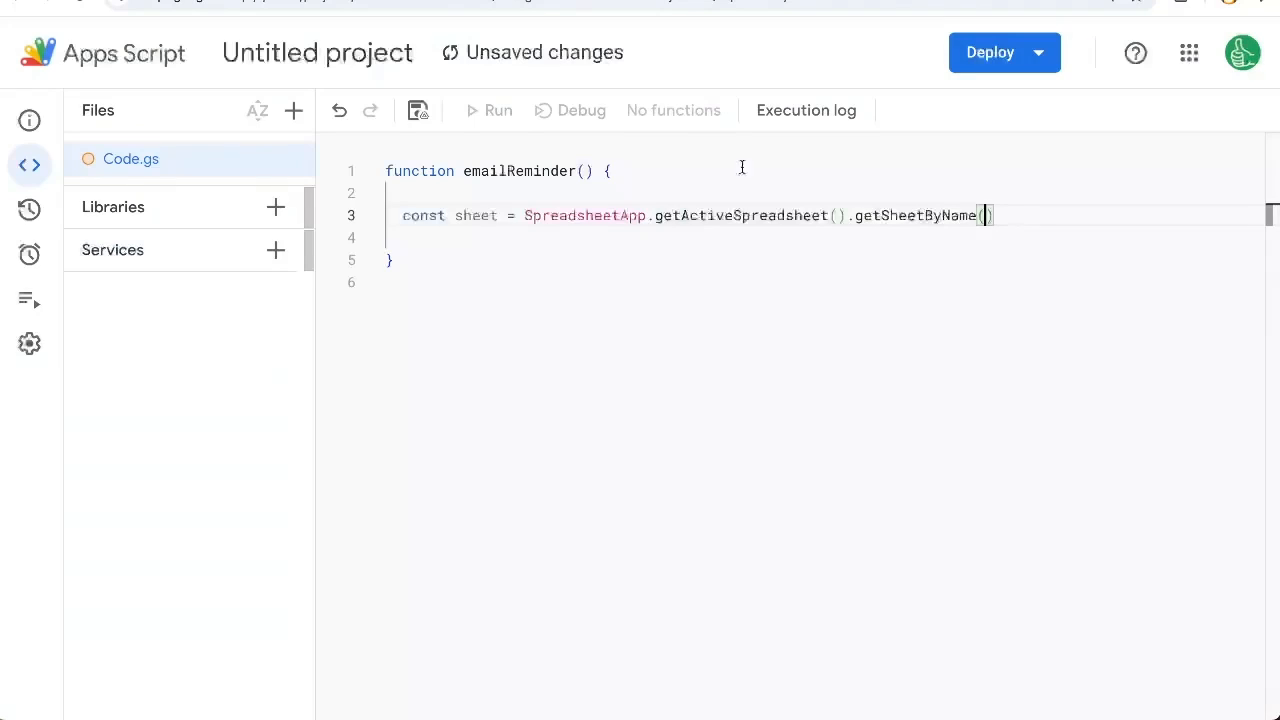
type("\"Sheet1\"")
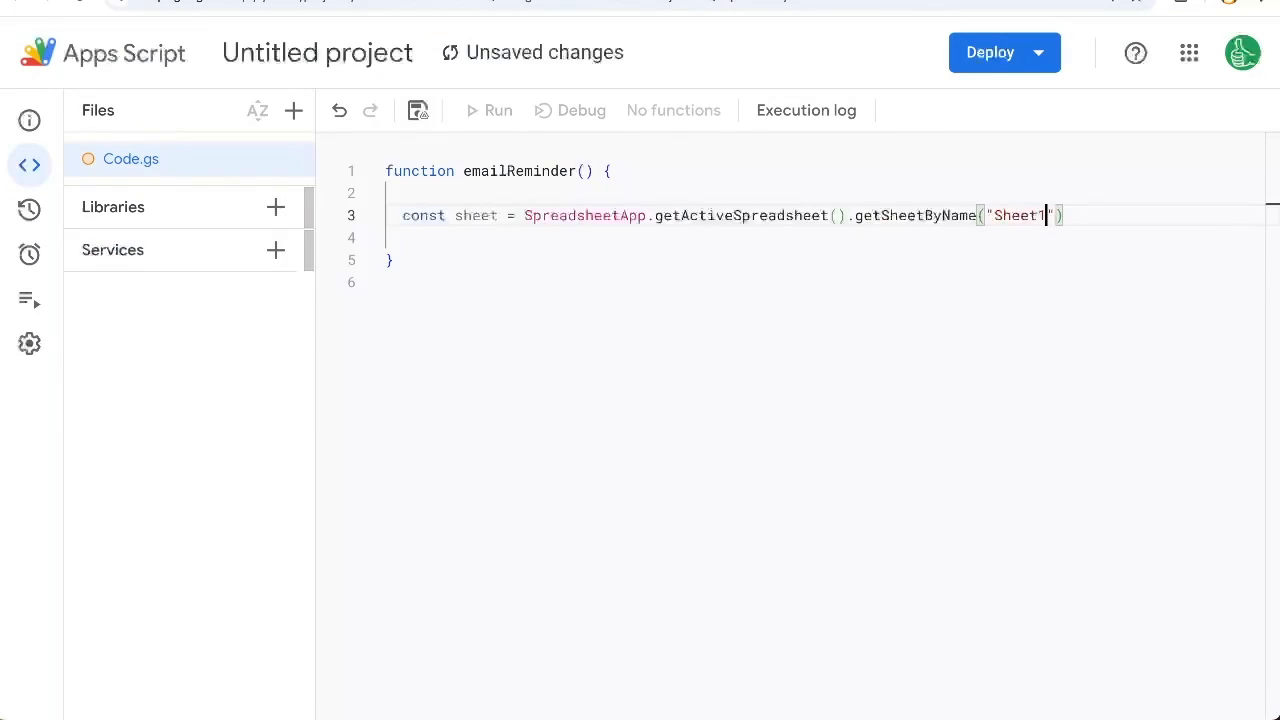
Add const data = sheet.getRange("A2:C" + last row).getValues().
type("const data =")
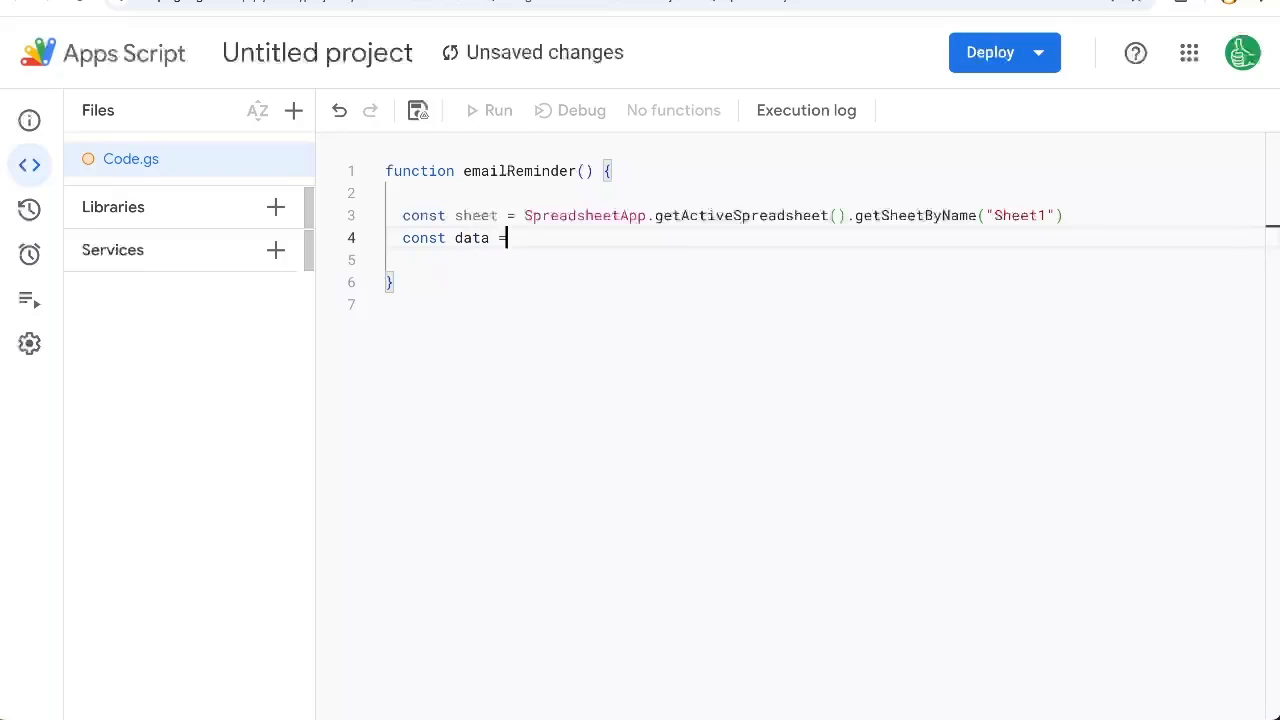
type("sheet.getRange(\"A")
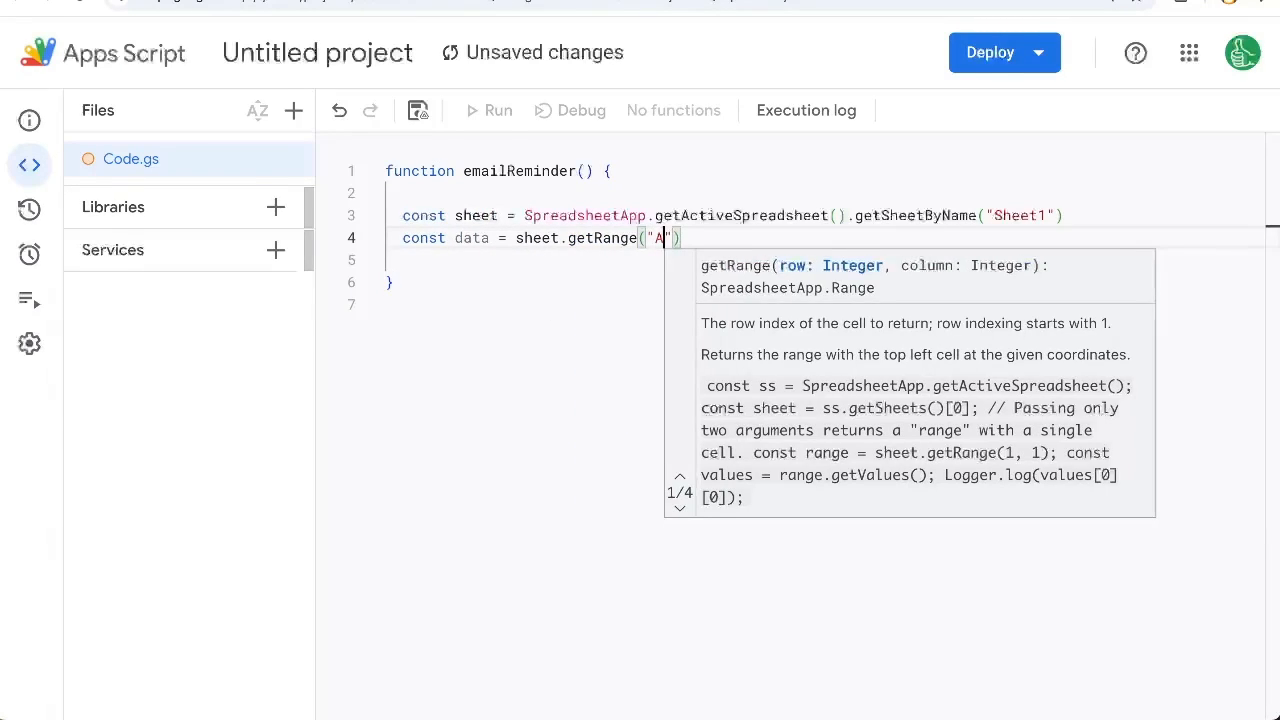
type("2:C")
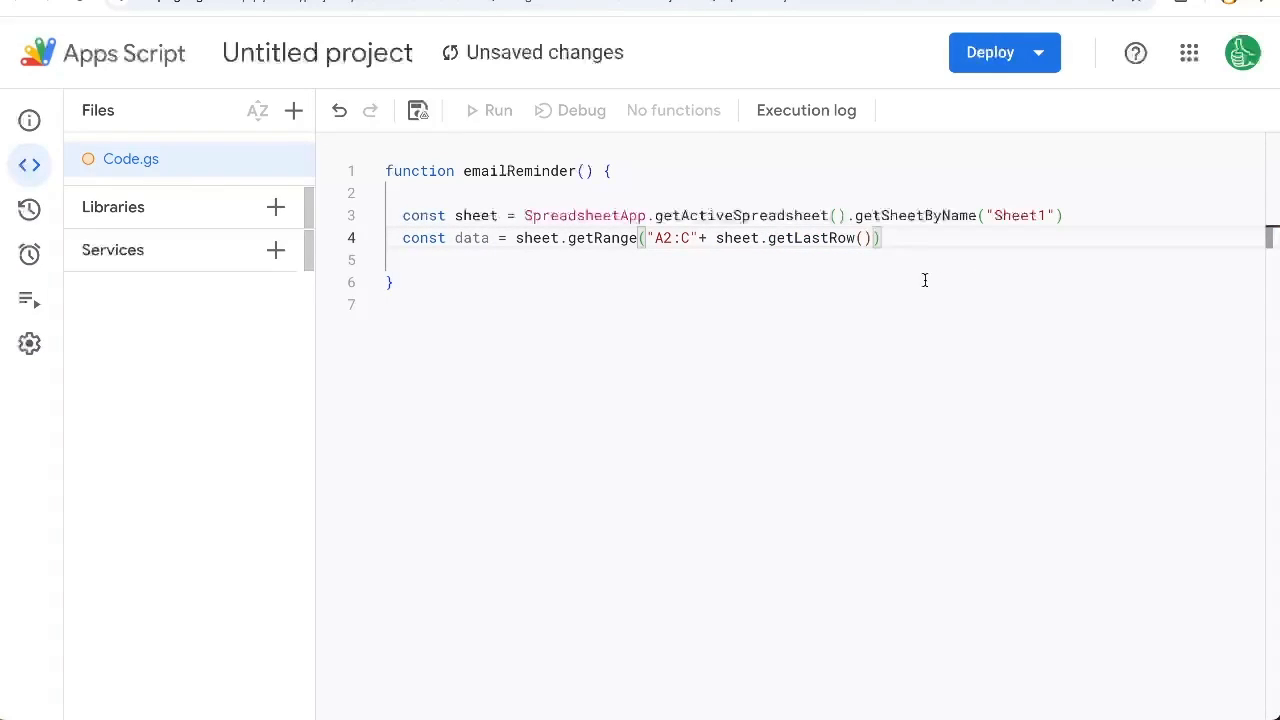
type(".getValues(")
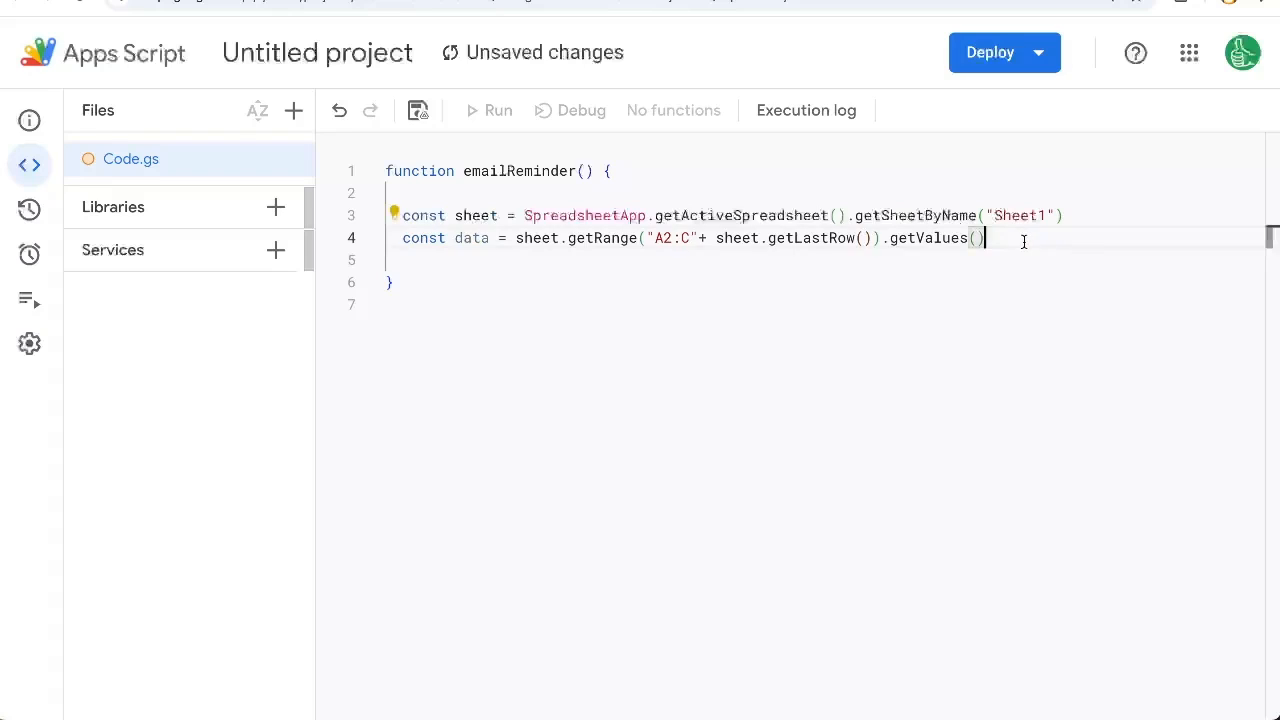
key("Enter")
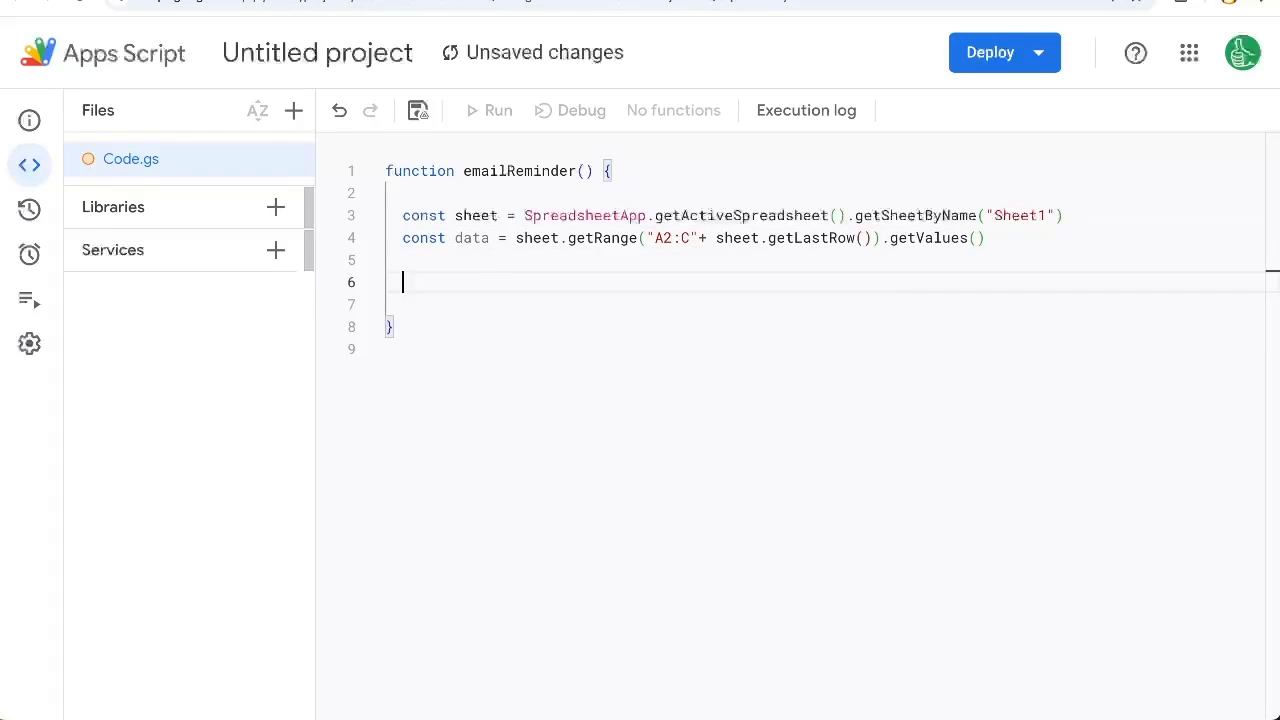
Loop data.forEach((row,index)) reading task = row[0] and daysUntilDue = row[2].
type("data.forEach((")
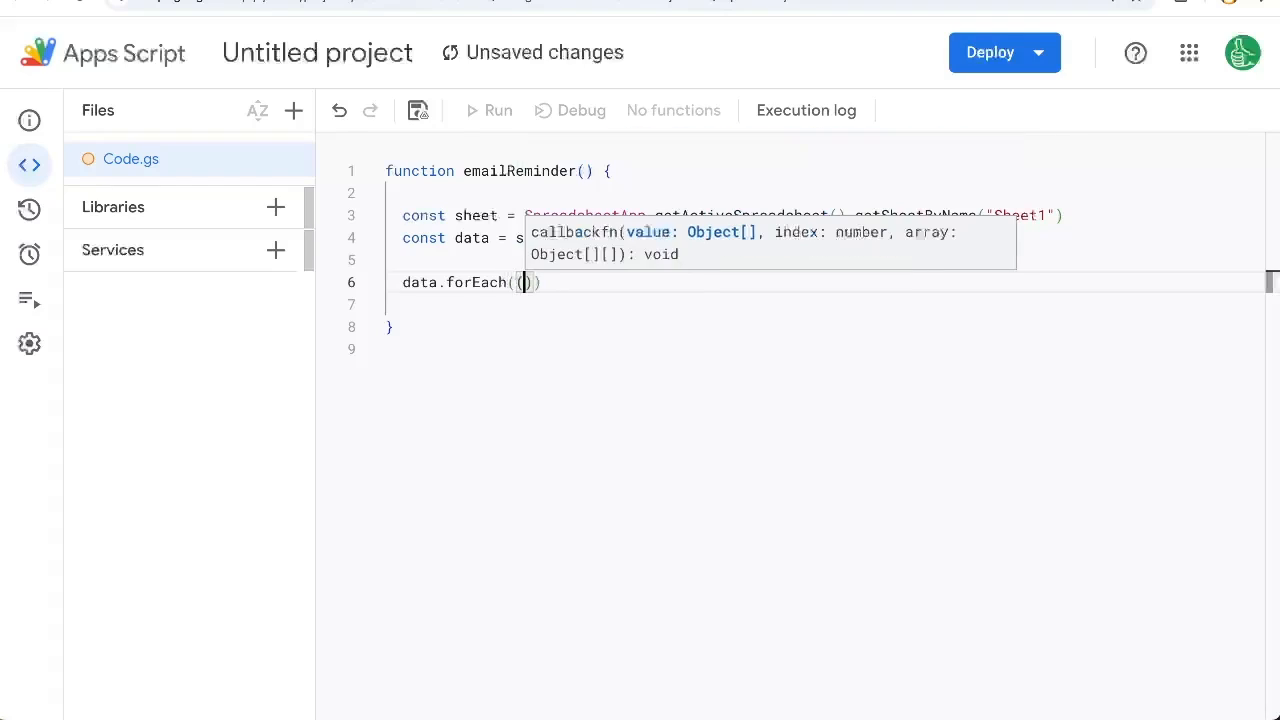
type("row,index")
type("const task")
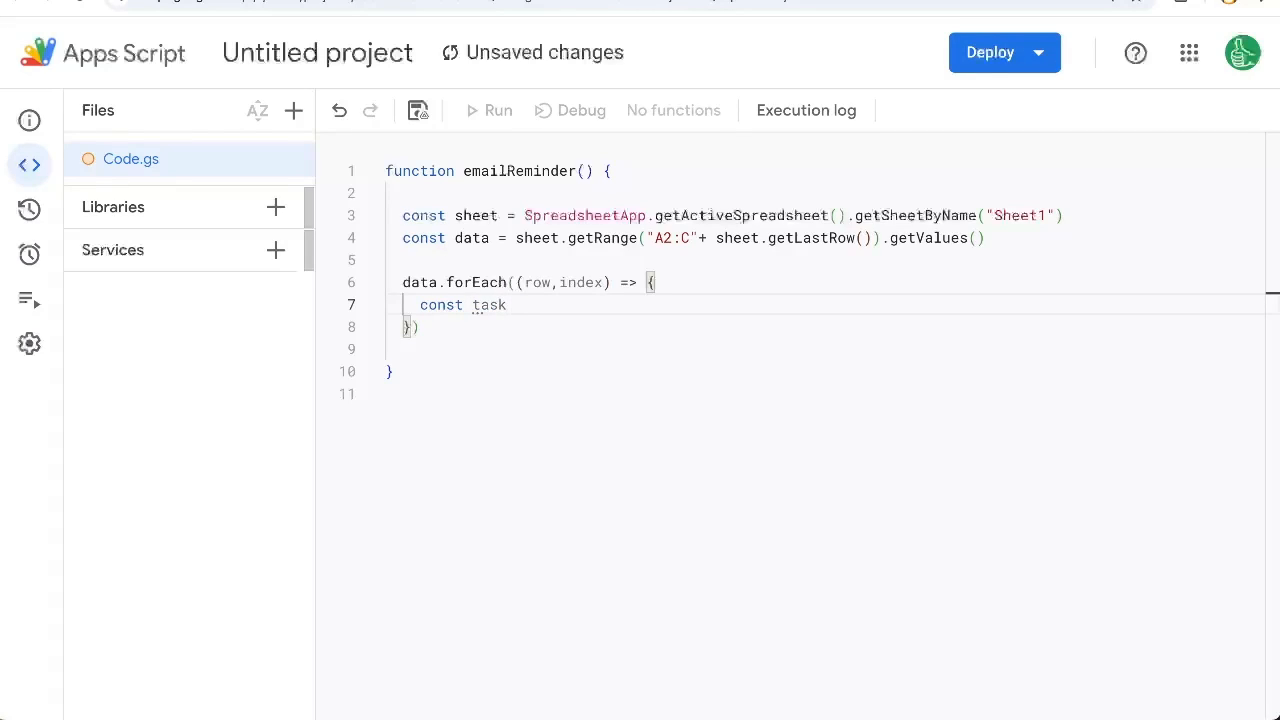
type("= row[]")
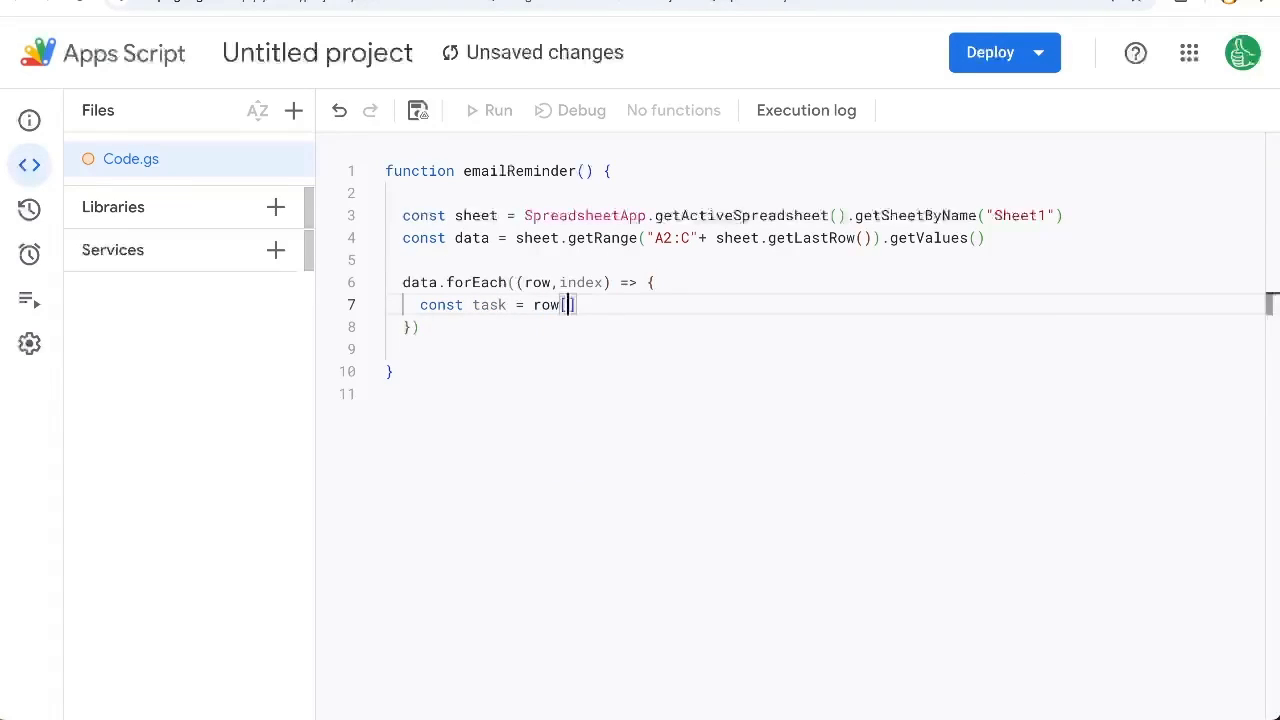
type("0")
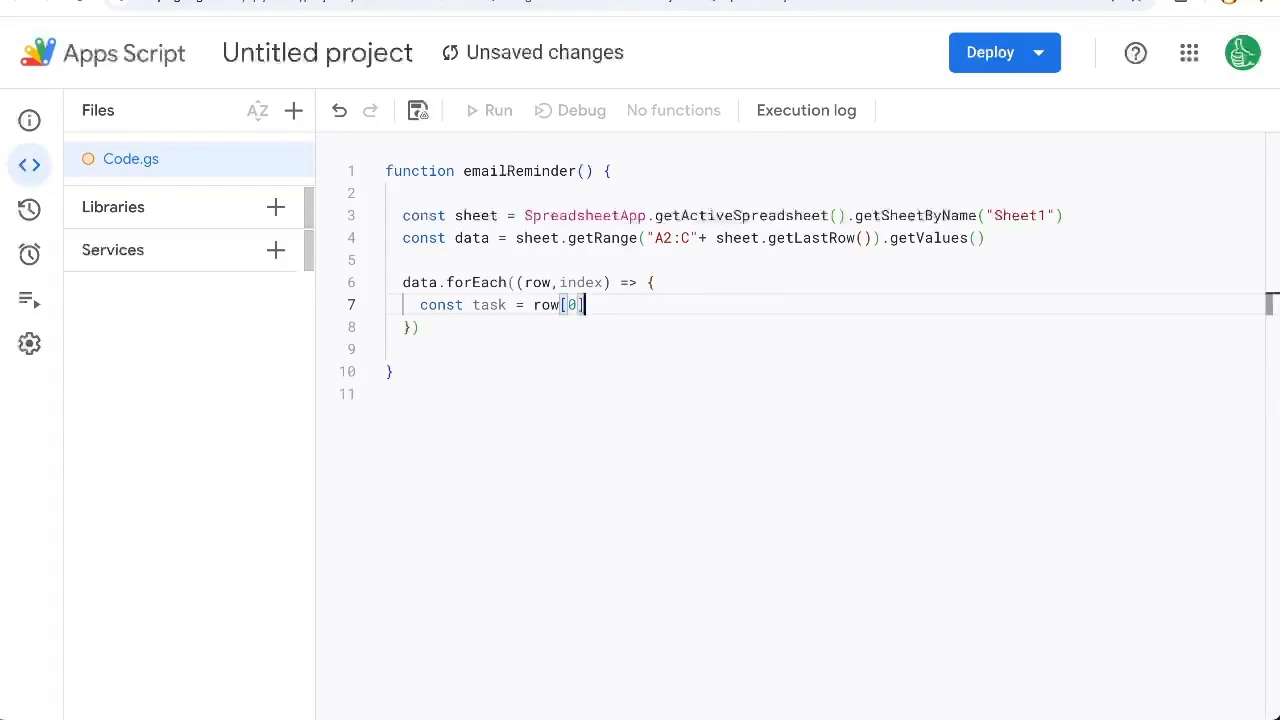
type("const day")
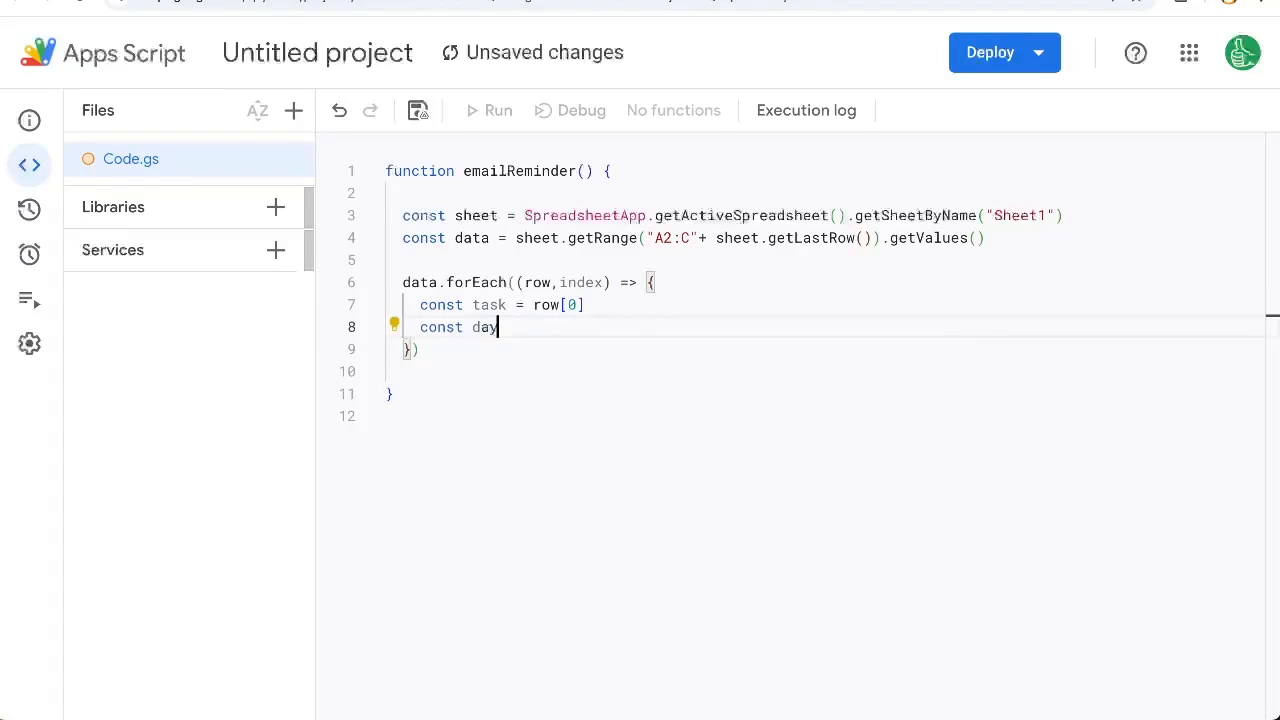
type("sUntilDue =")
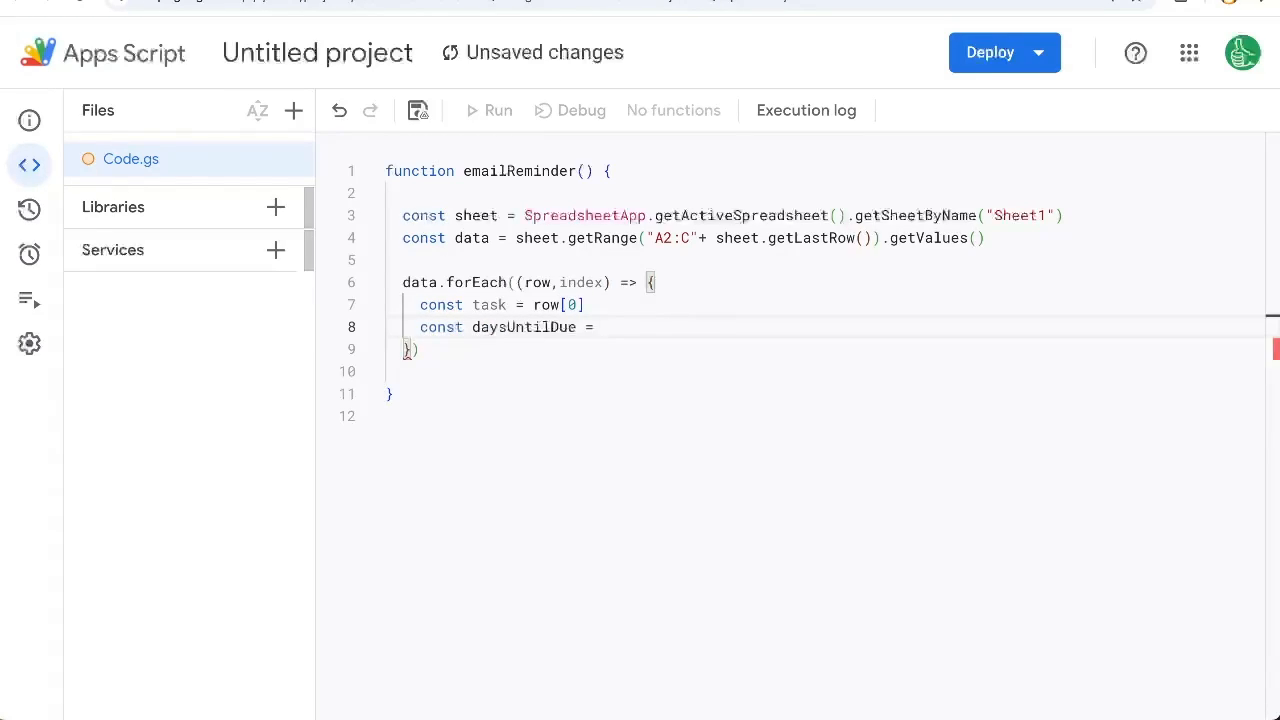
type("row[]")
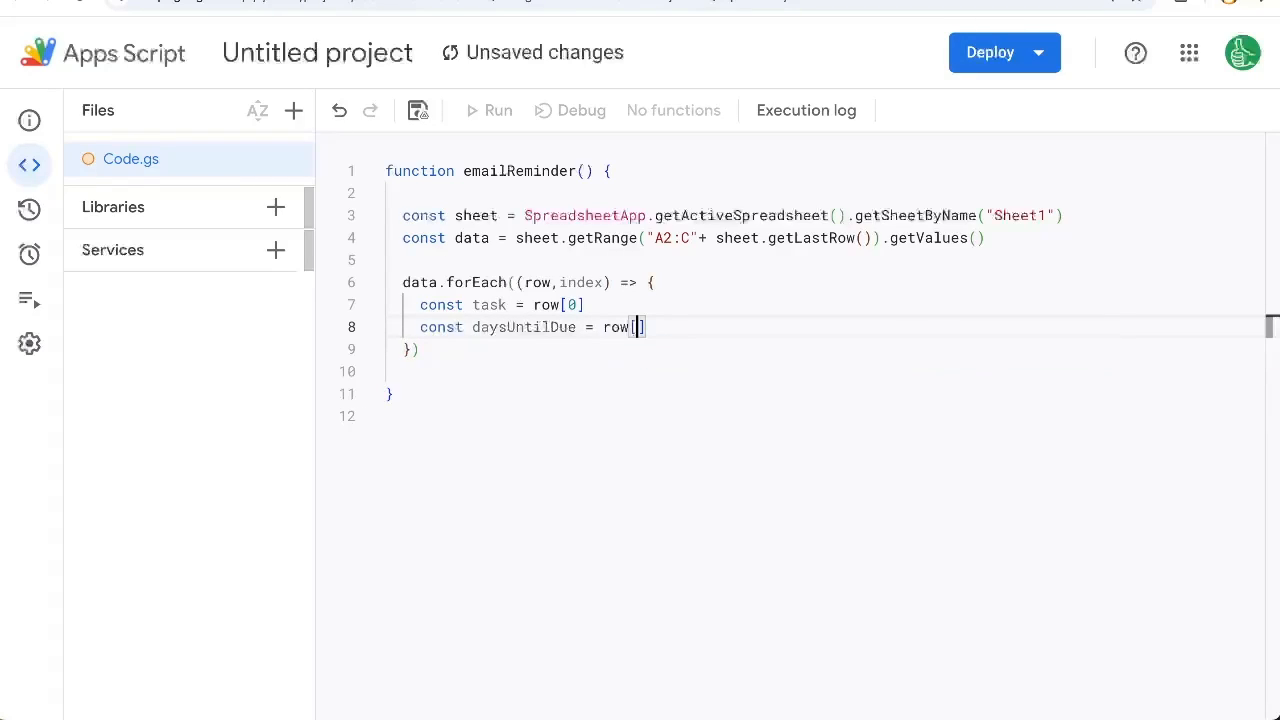
type("2")
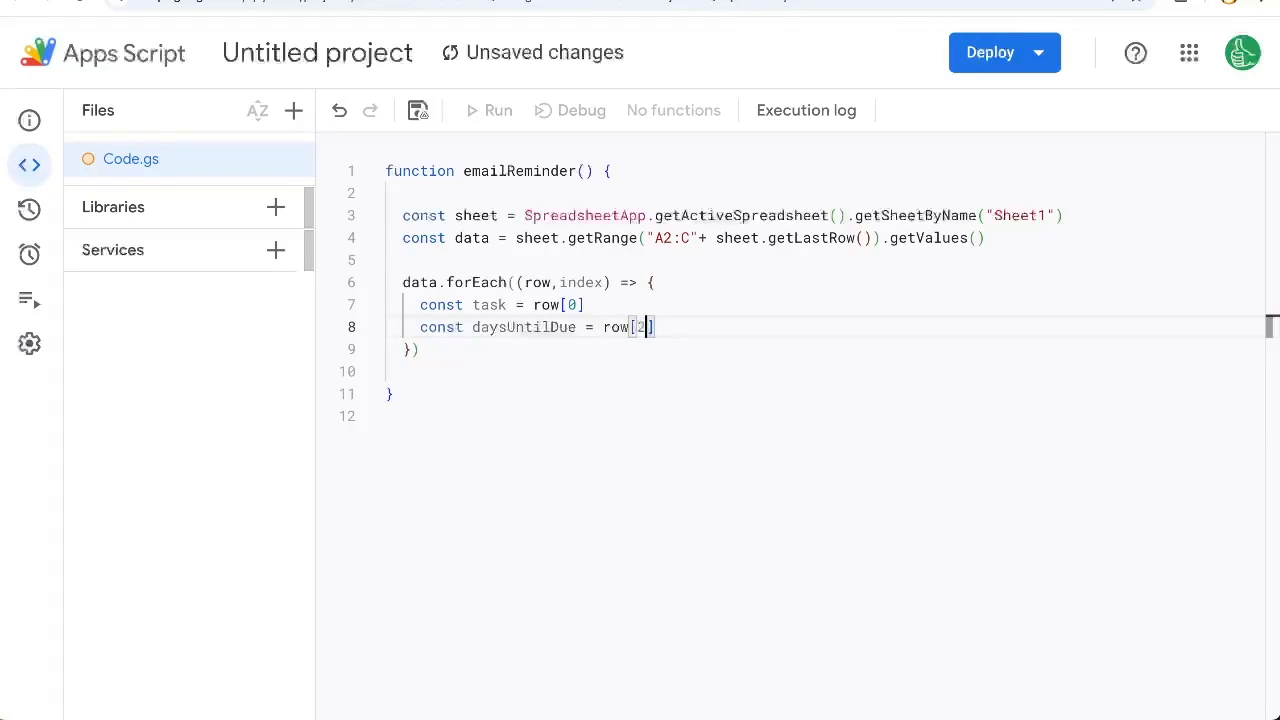
Add if checks for daysUntilDue equal to 1 and equal to 2.
type("if (d")
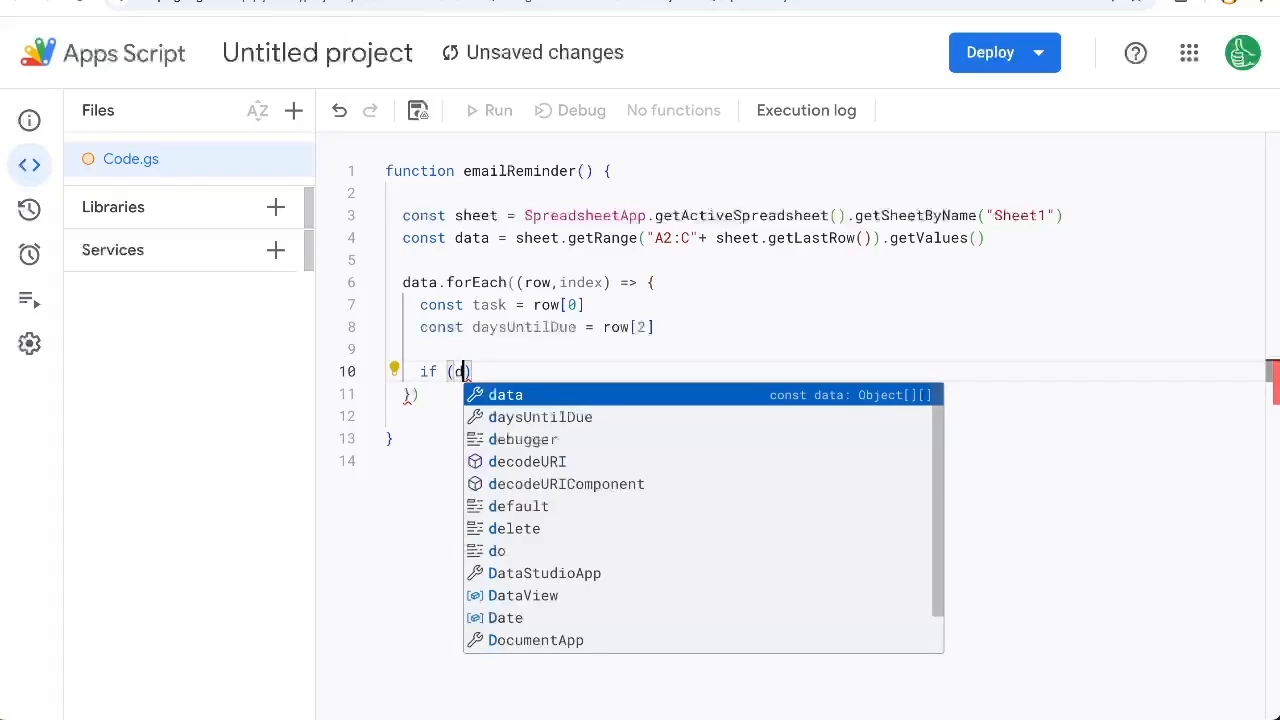
type("aysUntilDue == 1")
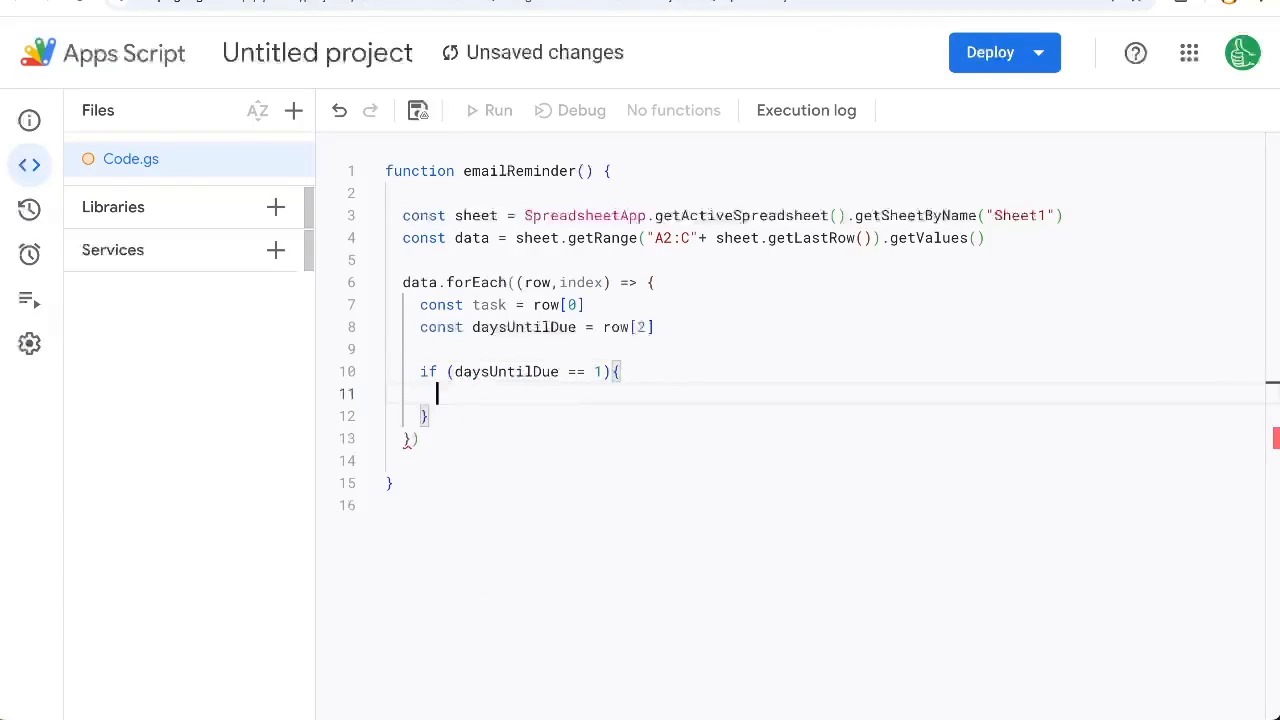
type("if (")
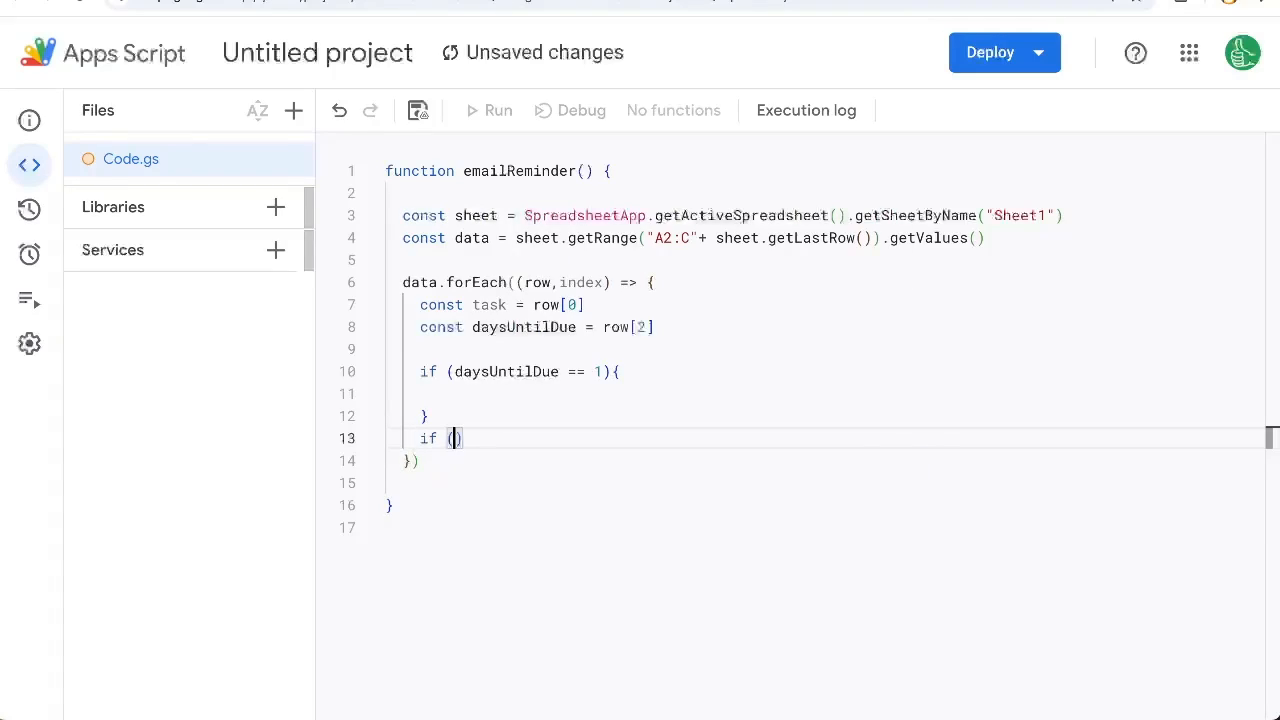
type("daysUntilDue ==")
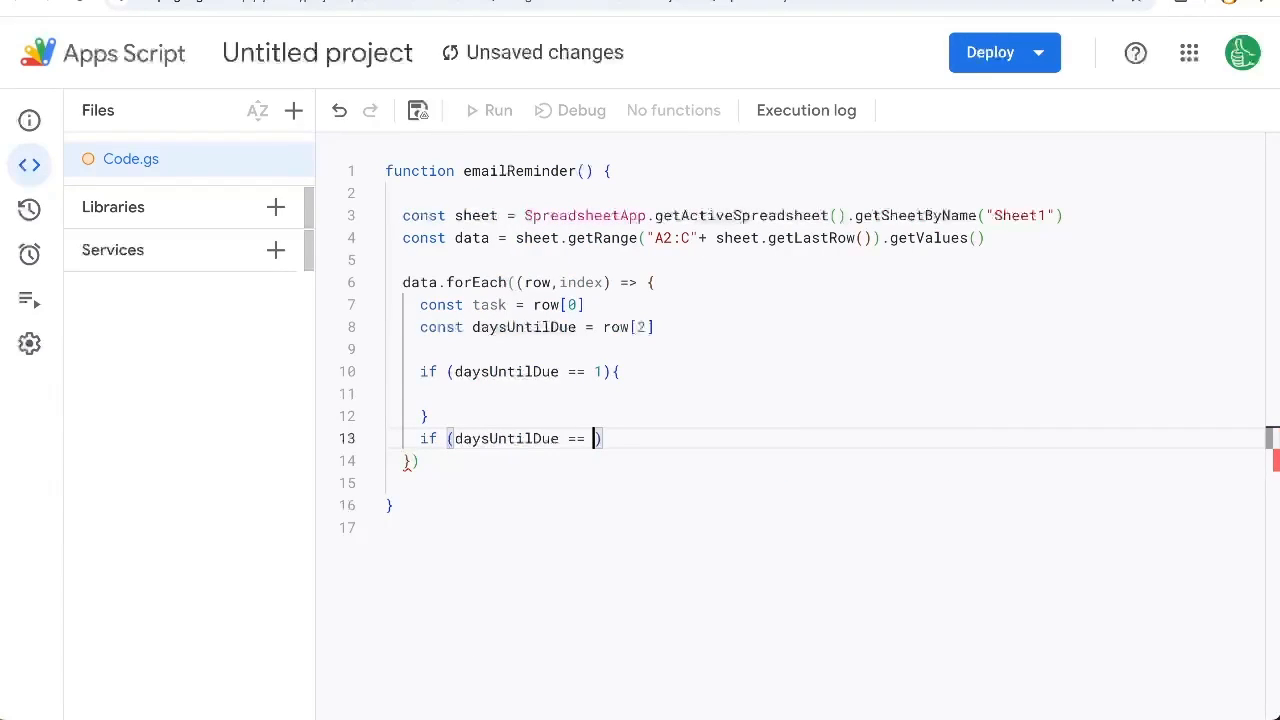
type("2){")
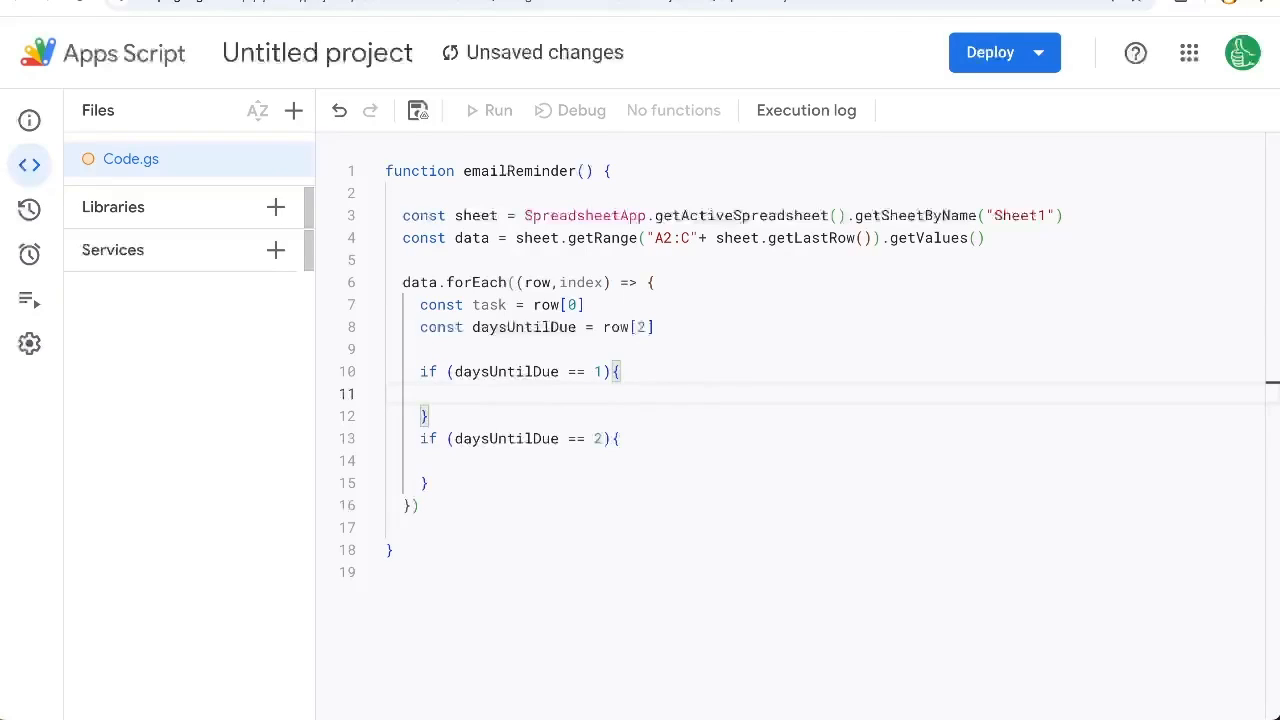
Inside the one-day check, begin MailApp.sendEmail with SpreadsheetApp...getOwner.
type("MailApp")
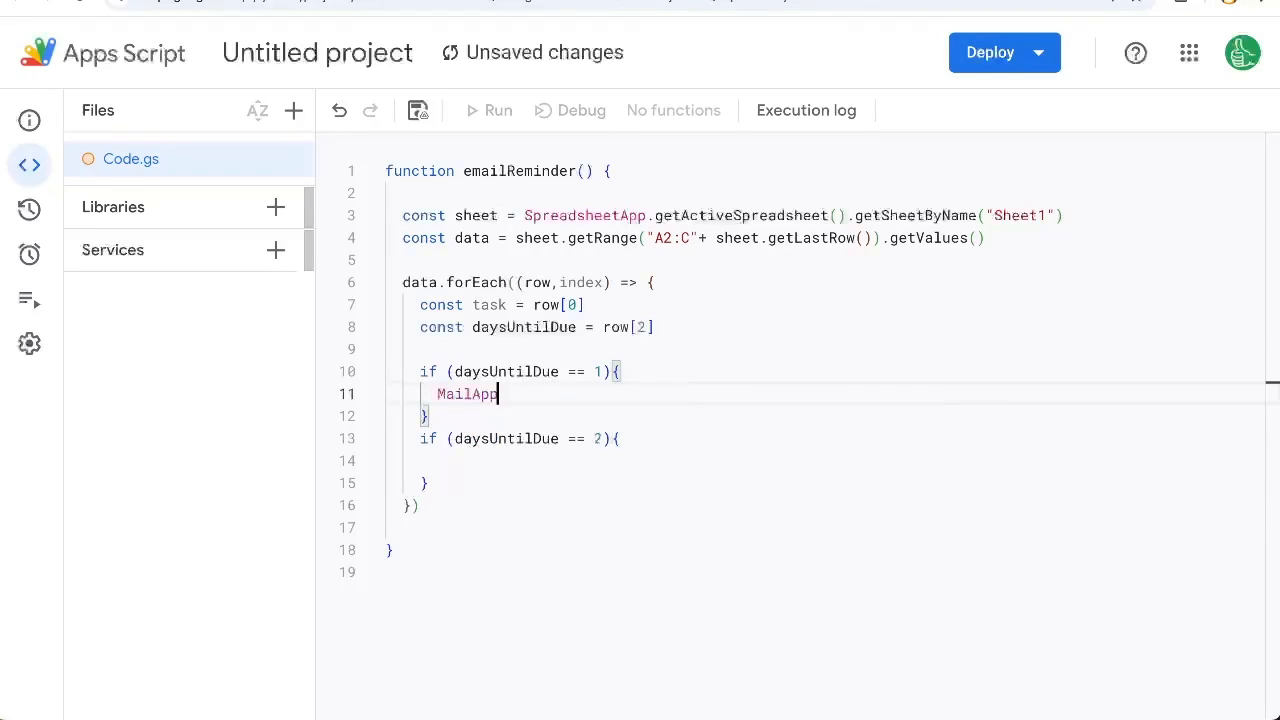
type(".sendEmail")
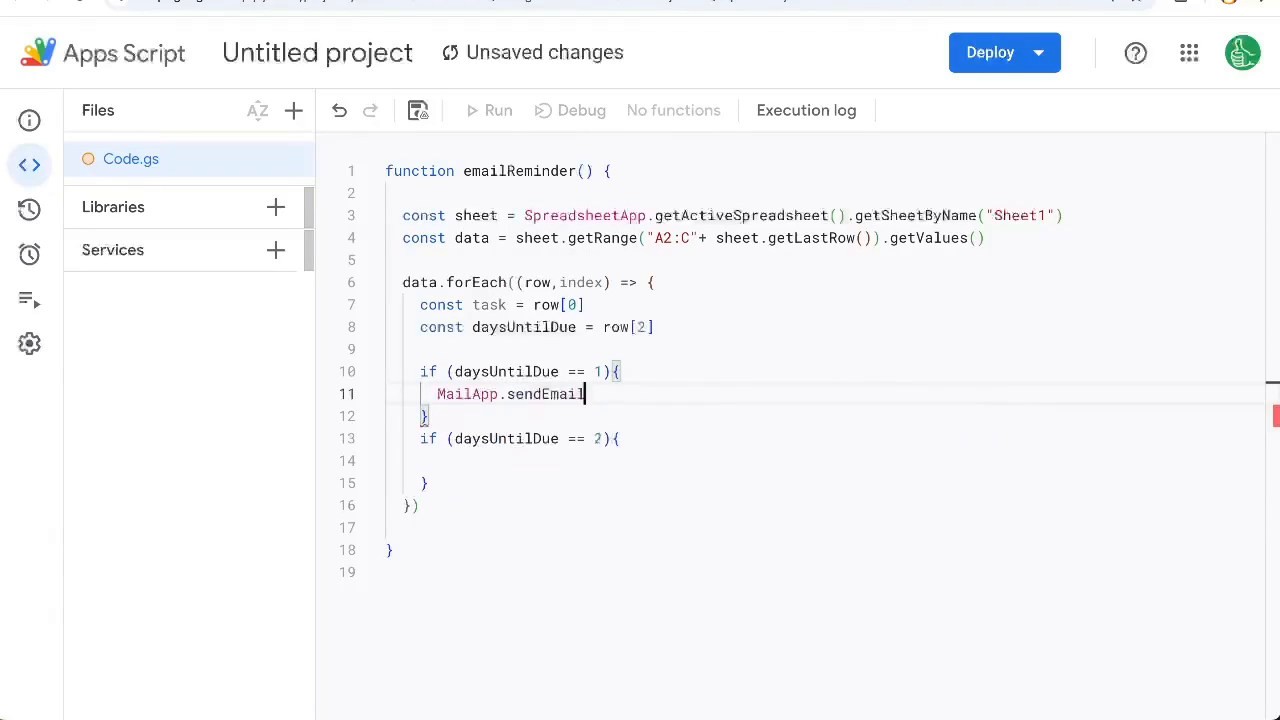
type("(Sh")
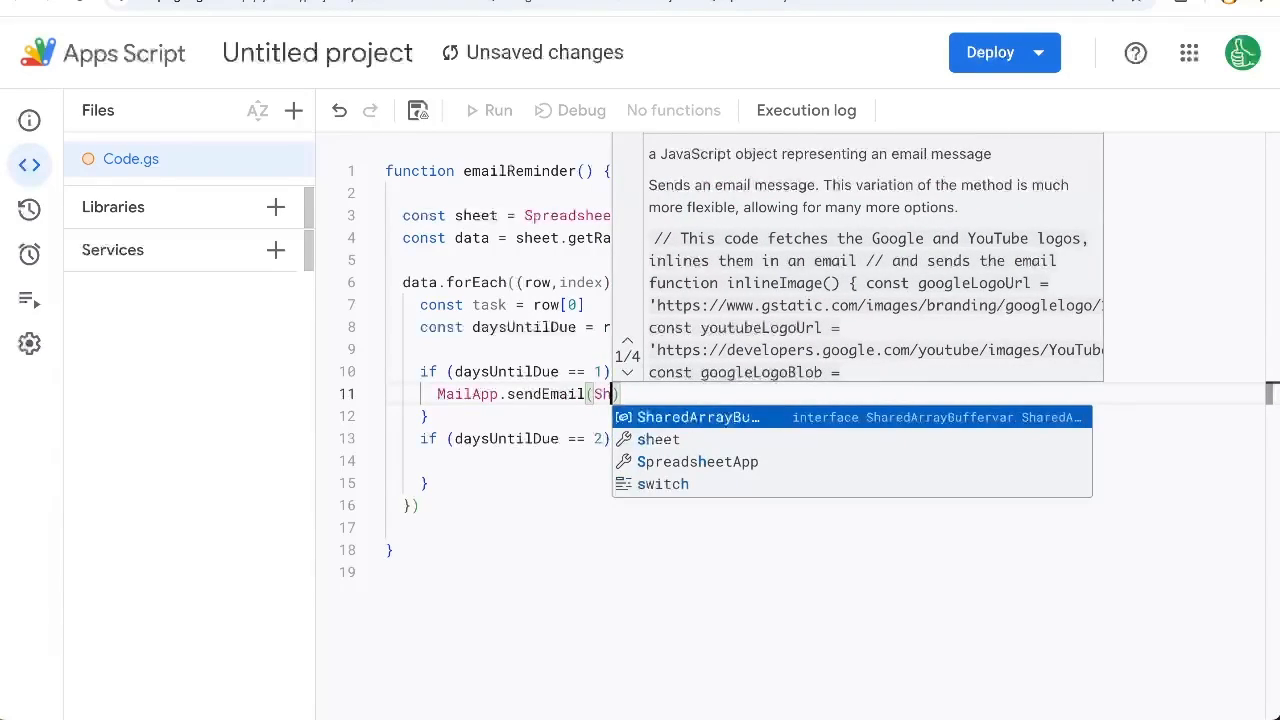
type("preadsheetApp.getActiveSpreadsheet(")
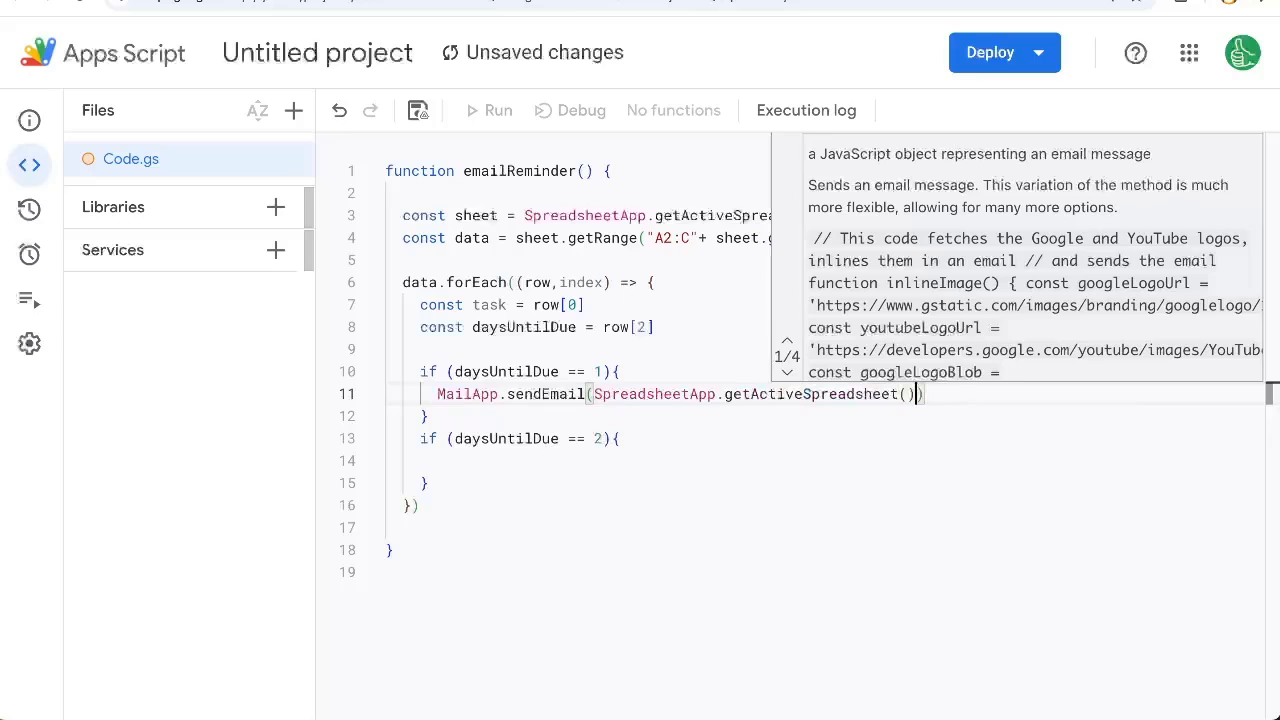
type(".getOwn")
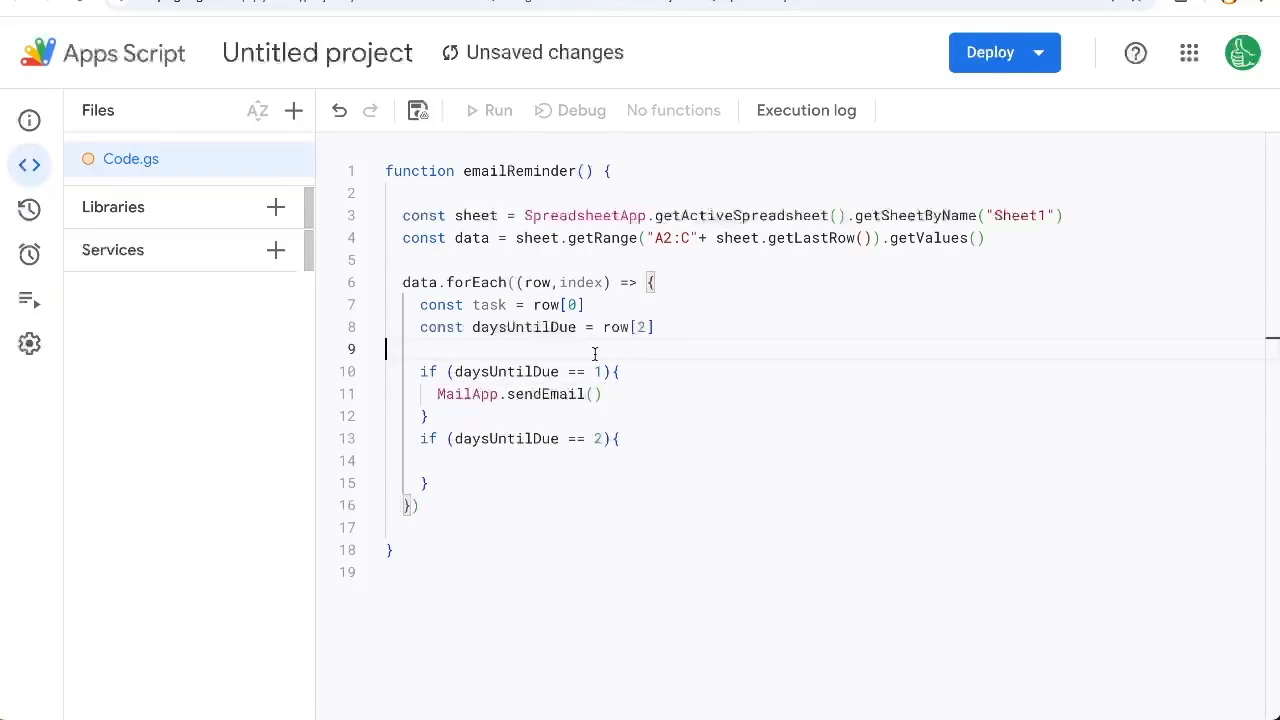
Define ownerEmail from getOwner().getEmail() and send a '1 Day till' subject with 'It's only one day until' body.
type("const")
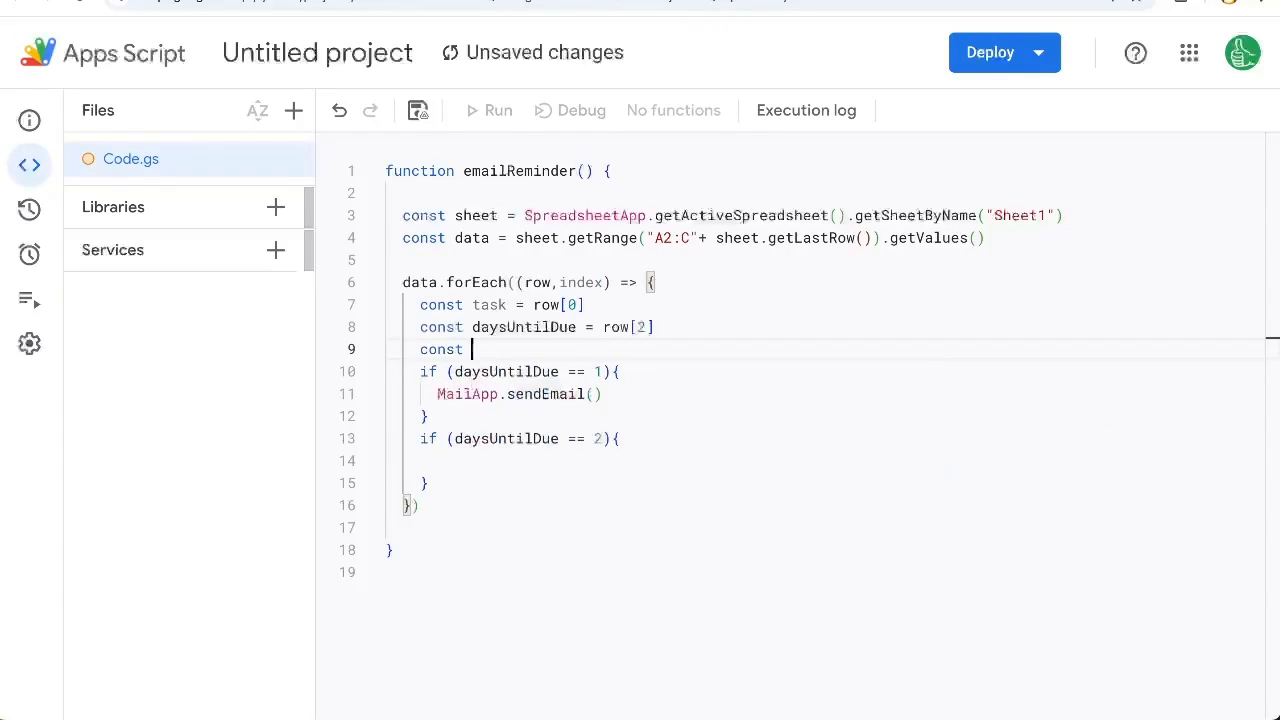
type("ownerEmail = SpreadsheetApp.getActiveSpreadsheet().getOwner().getEmail(")
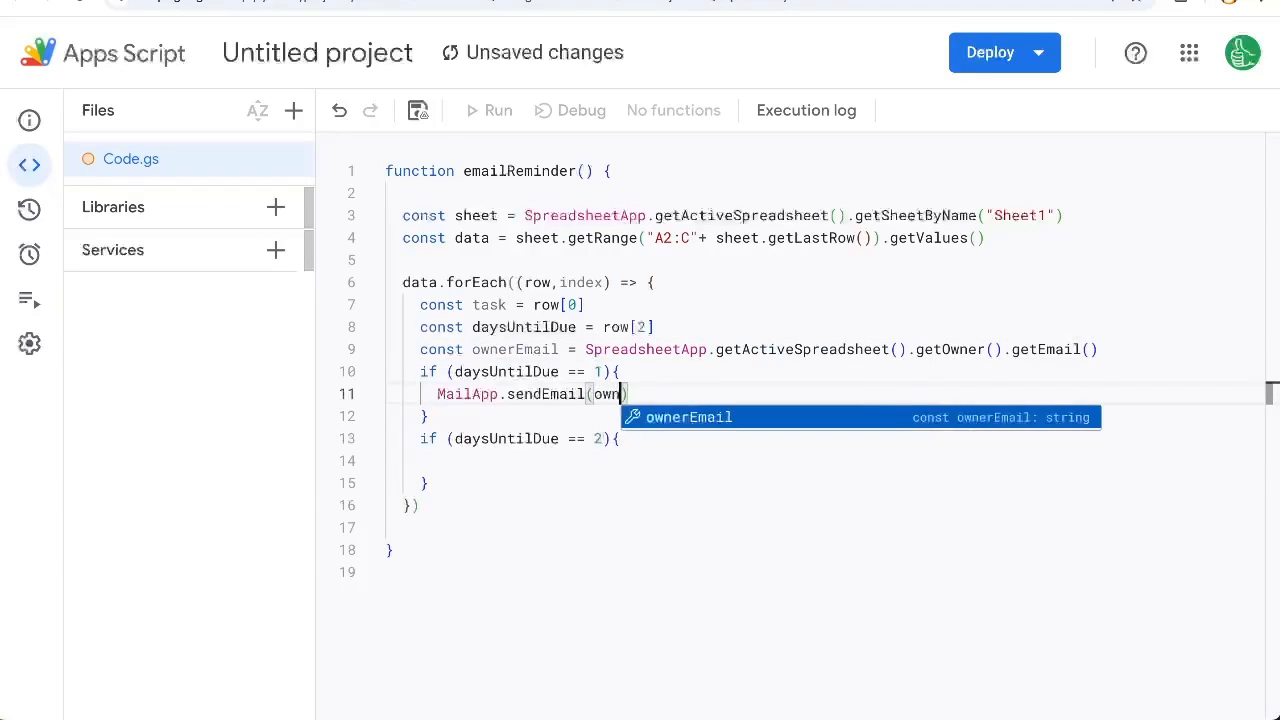
type(",\"1 Day till: \" + task,")
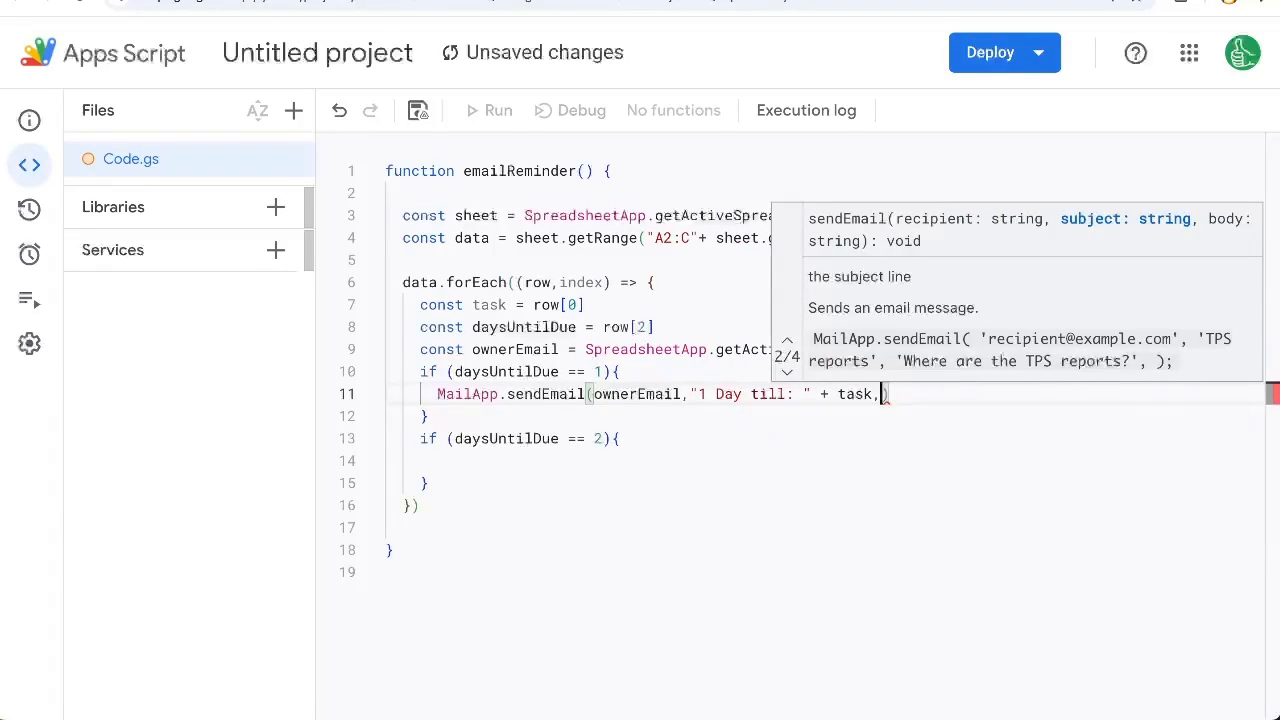
type("\"\"")
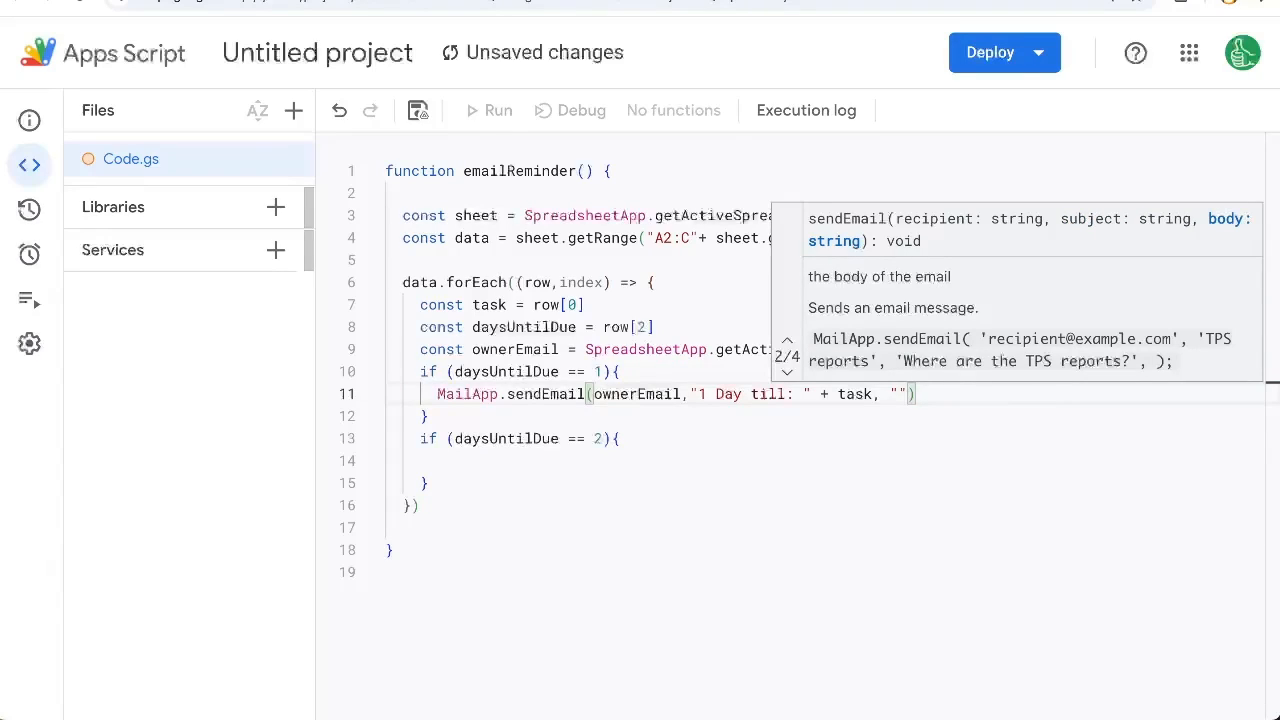
type("It's only one day until")
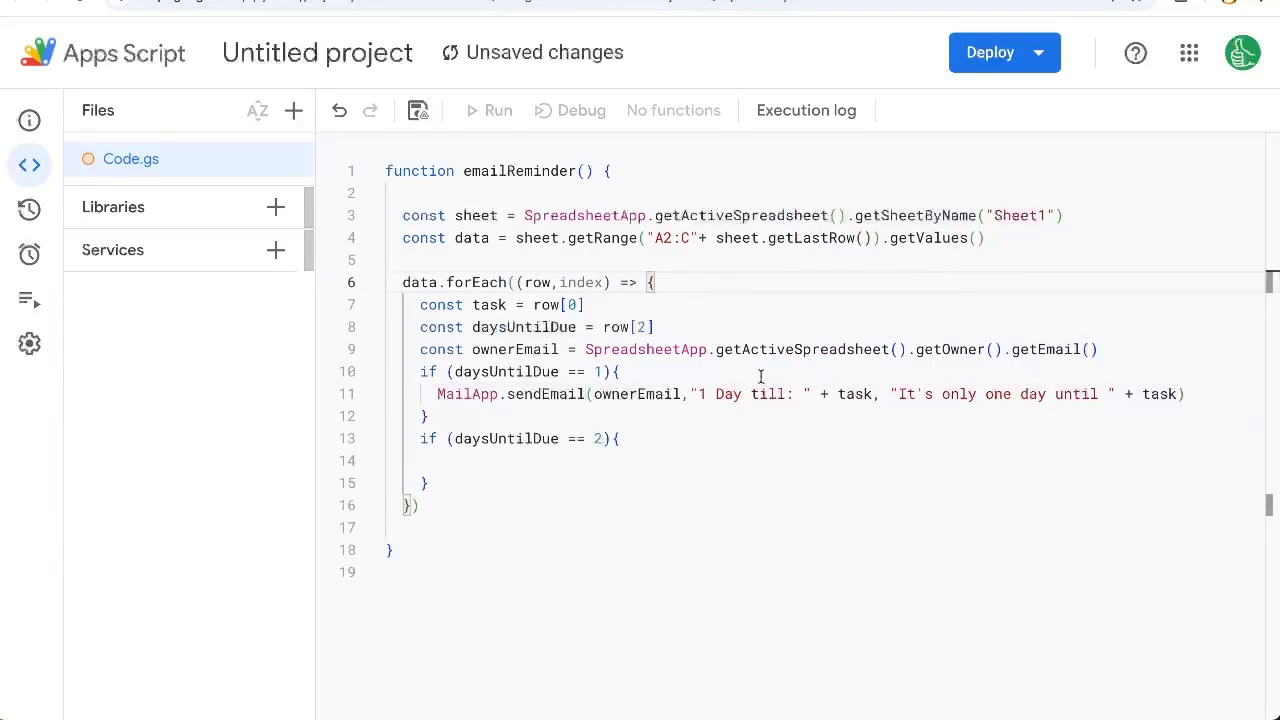
Copy the sendEmail line into the two-day block as '2 Days till' / 'two days', save and run emailReminder.
double_click(636, 392)
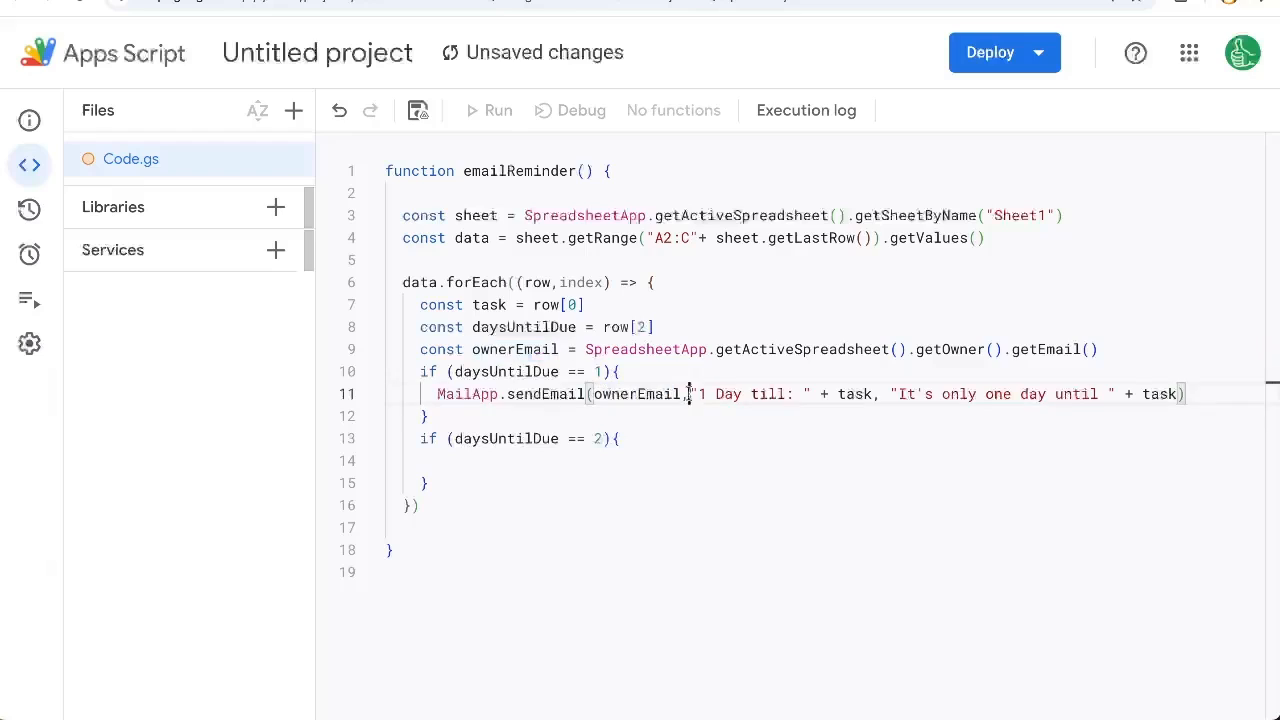
left_click_drag(690, 392, 872, 392)
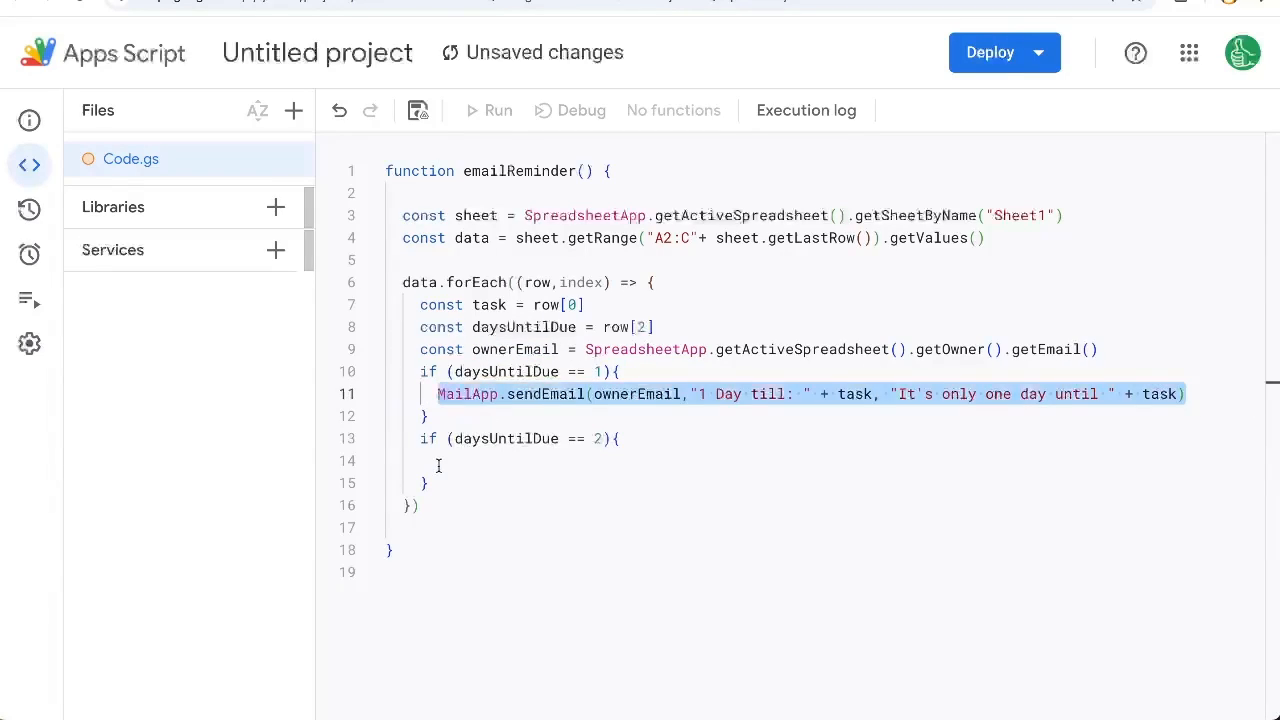
type("MailApp.sendEmail(ownerEmail,\"2 Day till: \" + task, \"It's only one day until \" + task)")
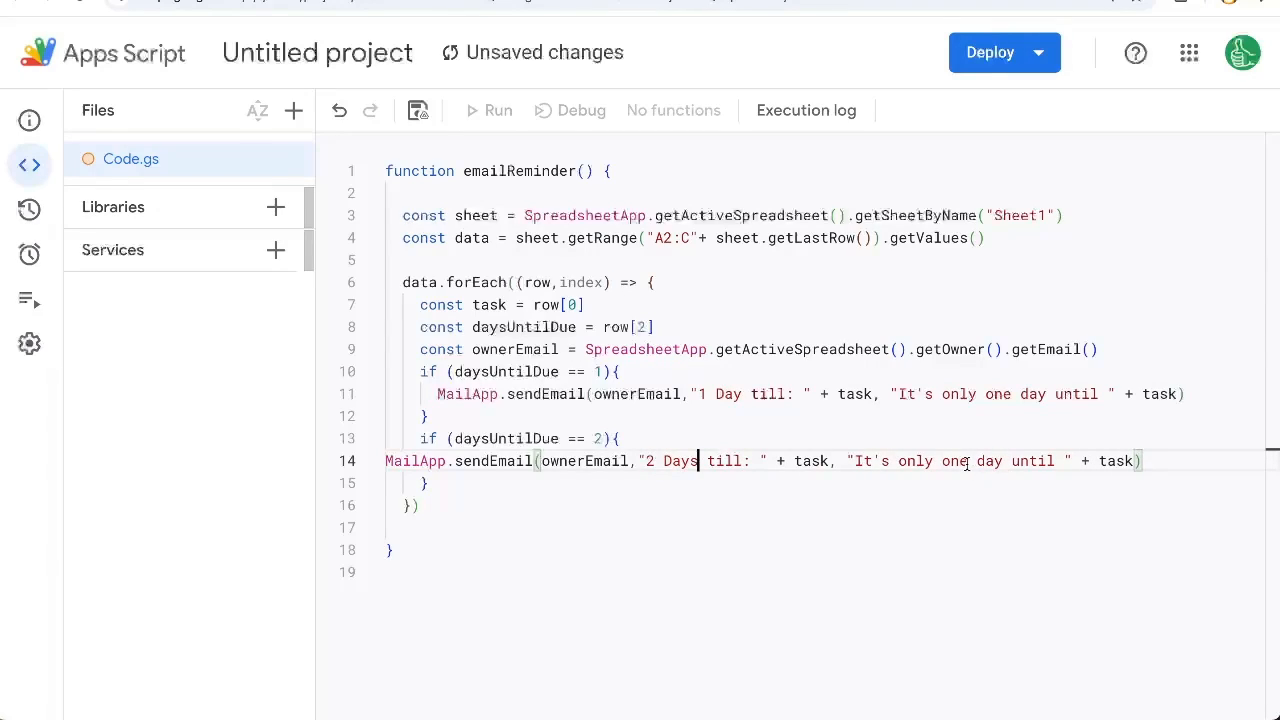
type("two days")
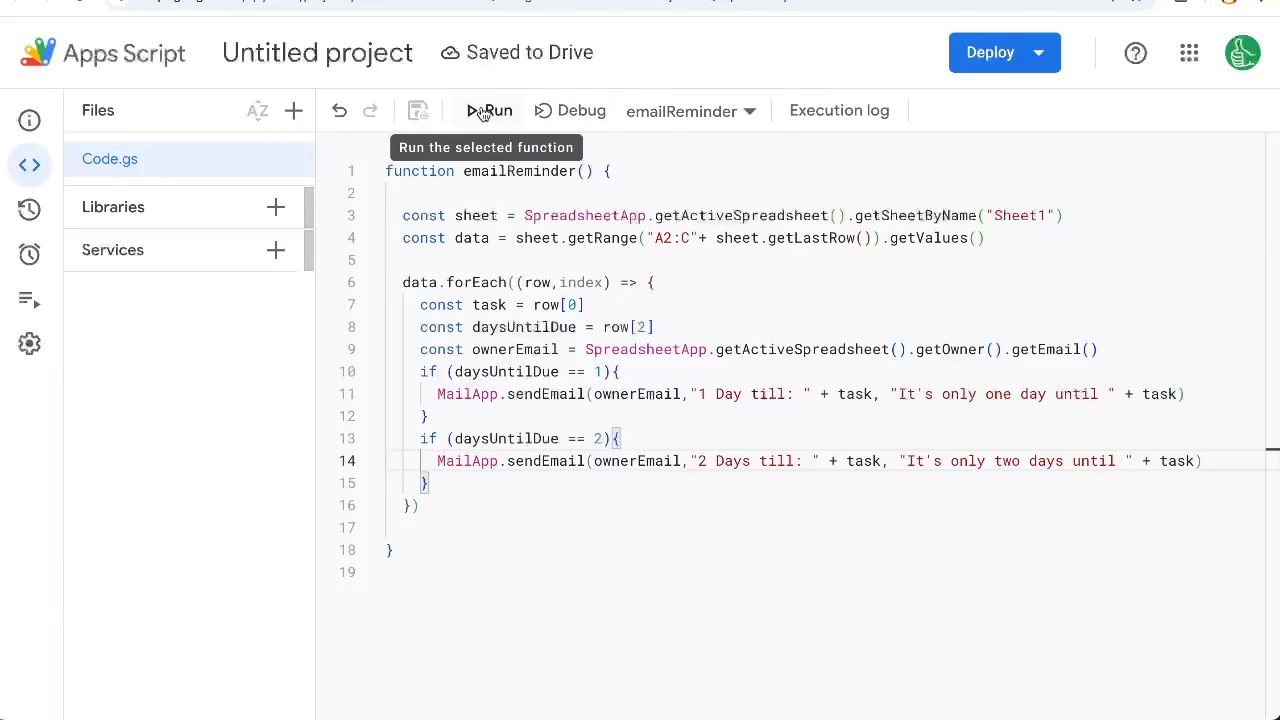
left_click(488, 110)
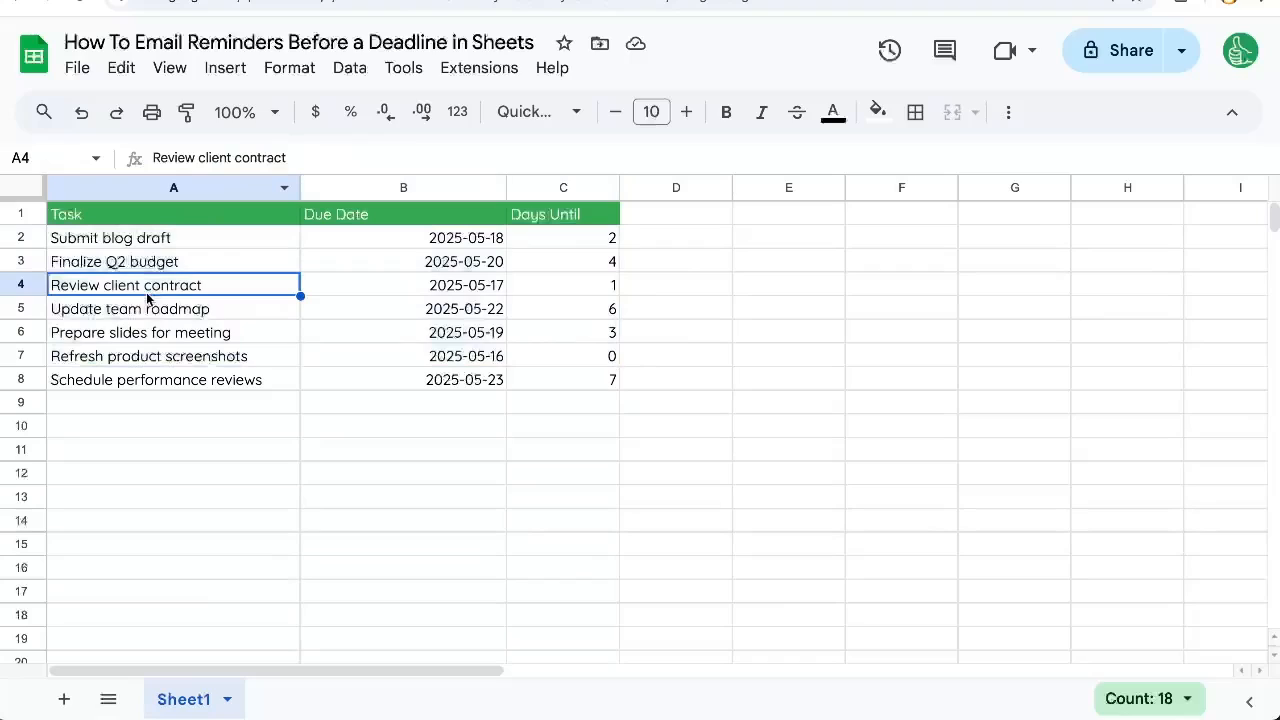
Select C4 to view its DATEDIF formula against today's date.
left_click(564, 284)
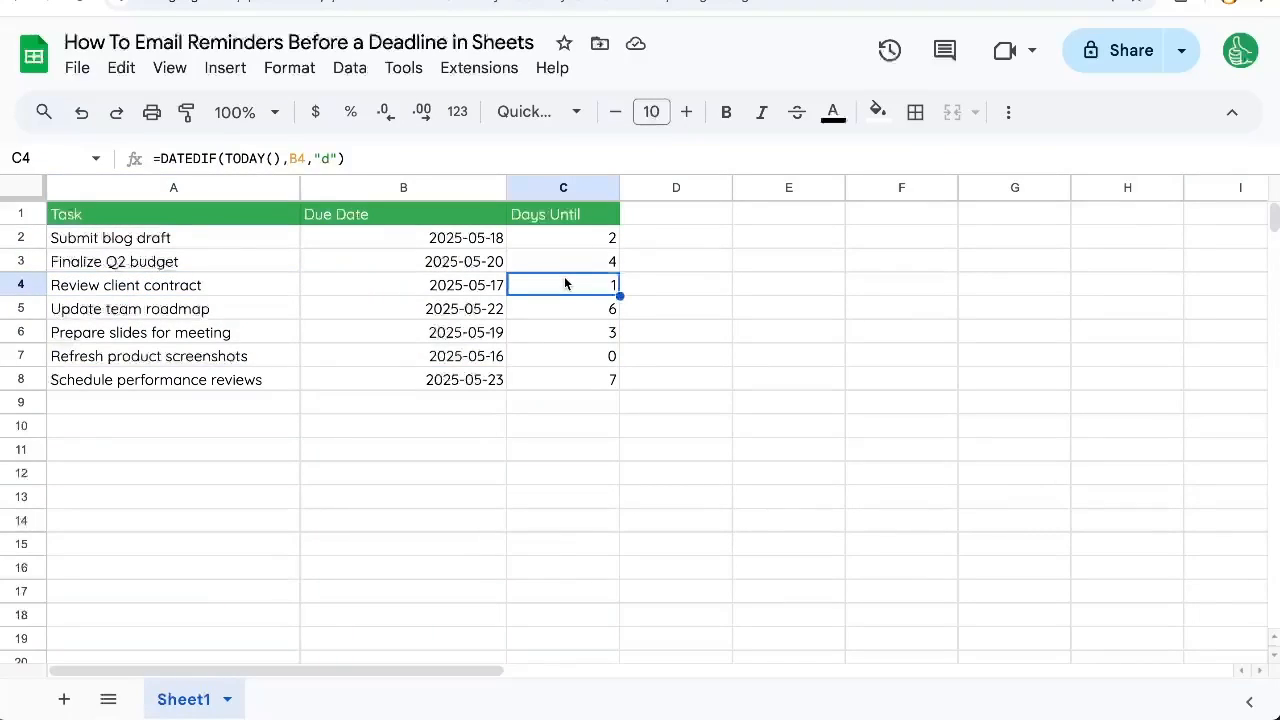
mouse_move(448, 308)
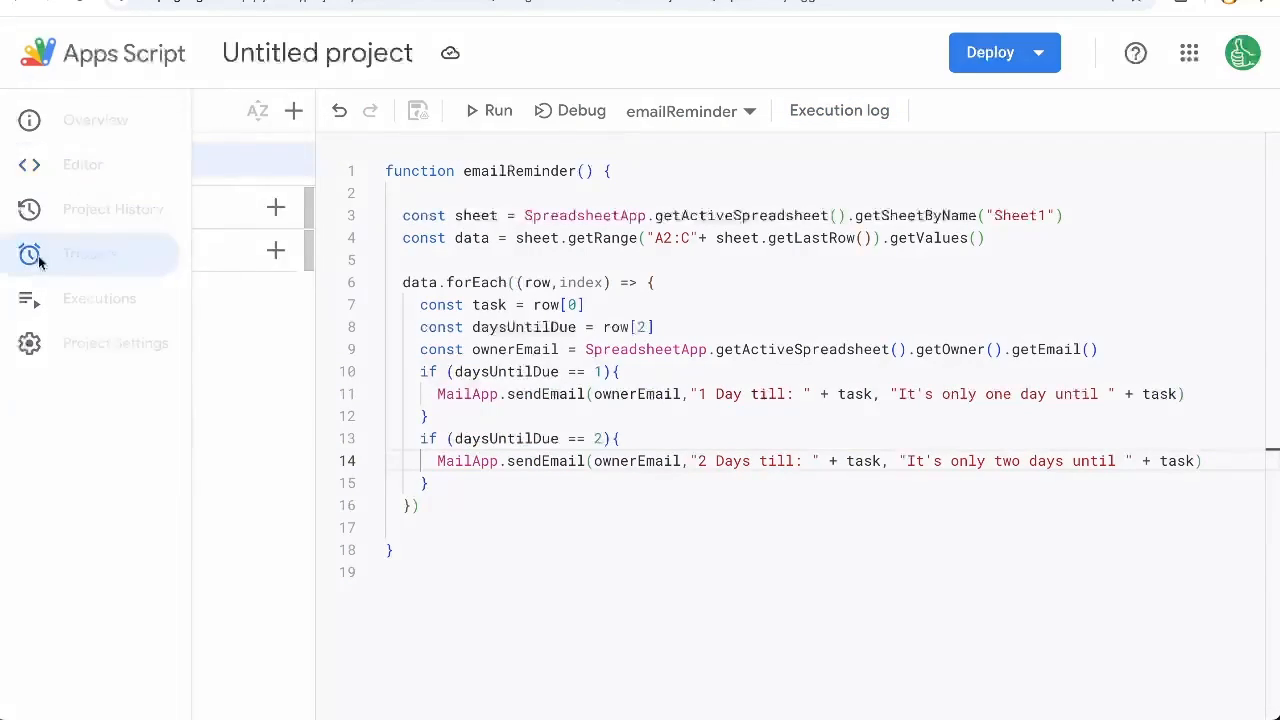
Add a time-driven Day timer trigger for emailReminder running 5am to 6am and save it.
left_click(28, 254)
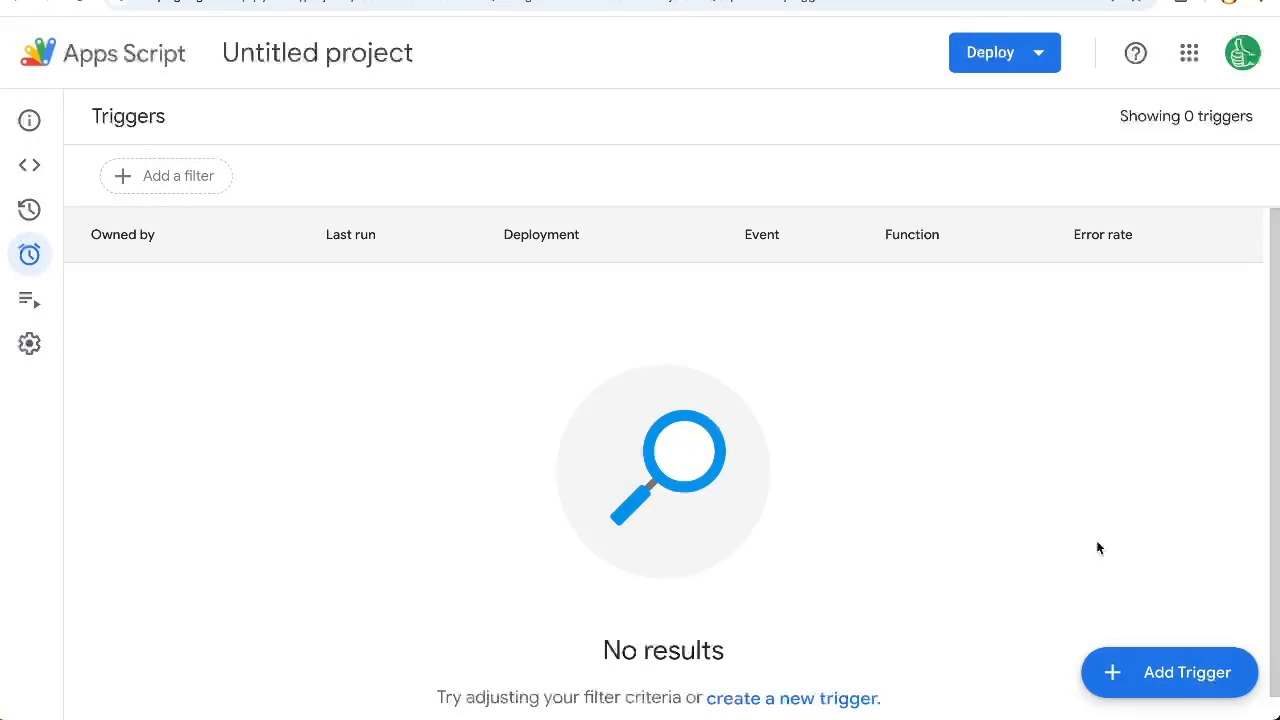
left_click(1168, 672)
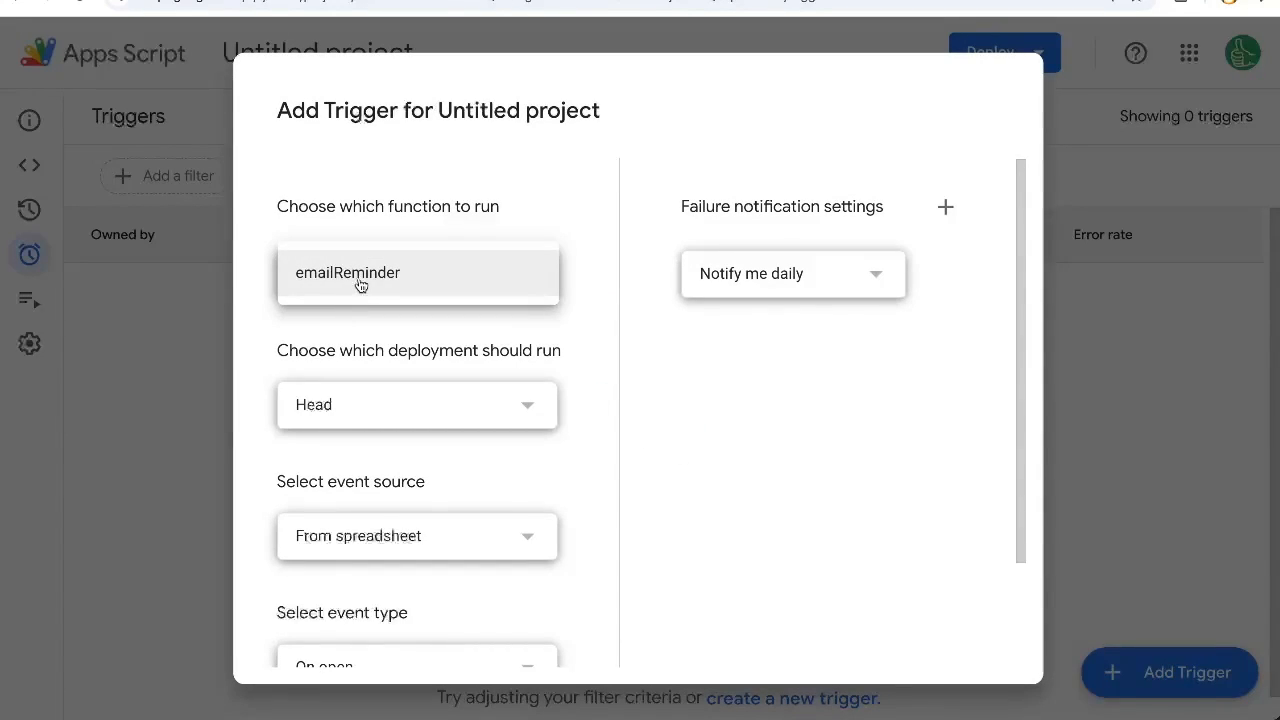
scroll("down", 3)
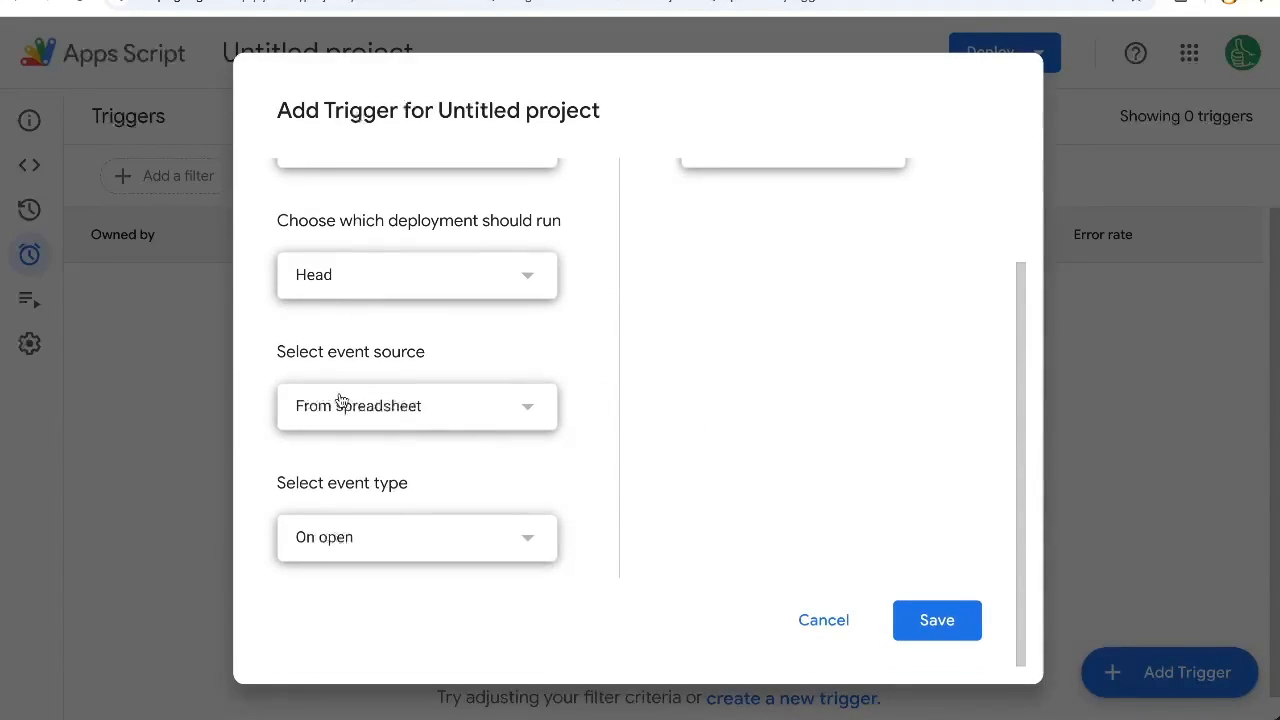
left_click(416, 404)
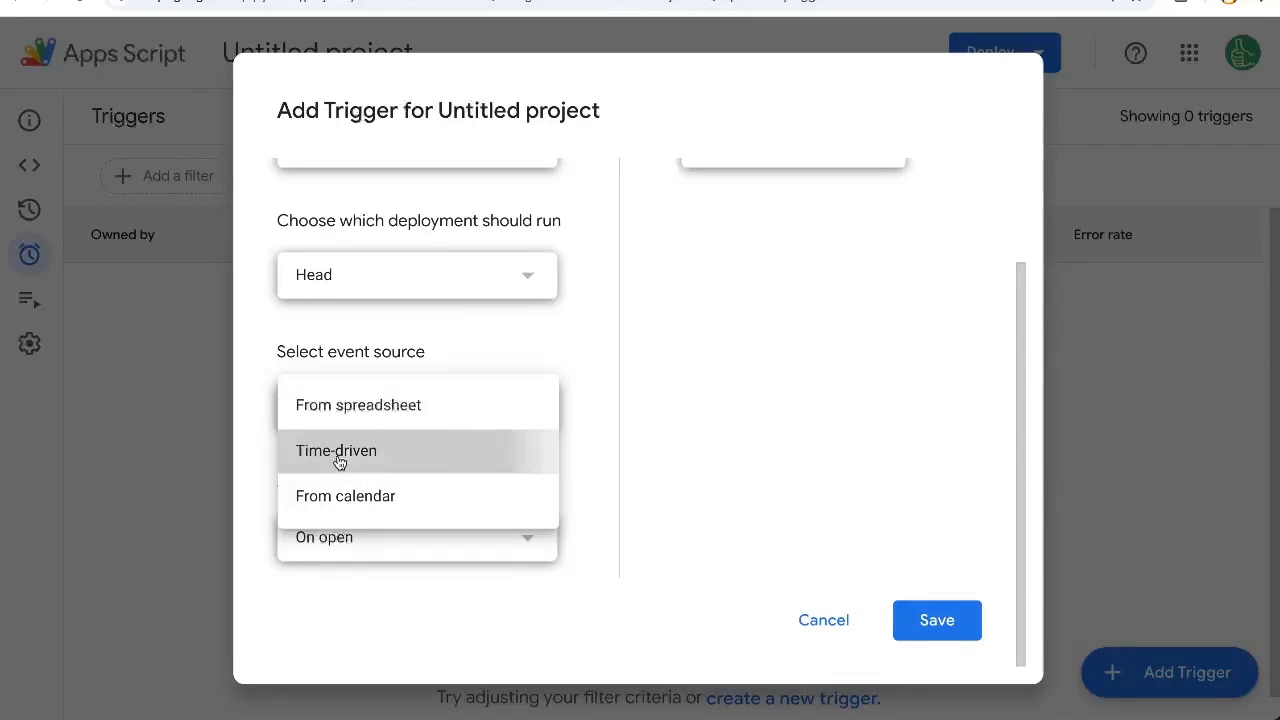
left_click(336, 450)
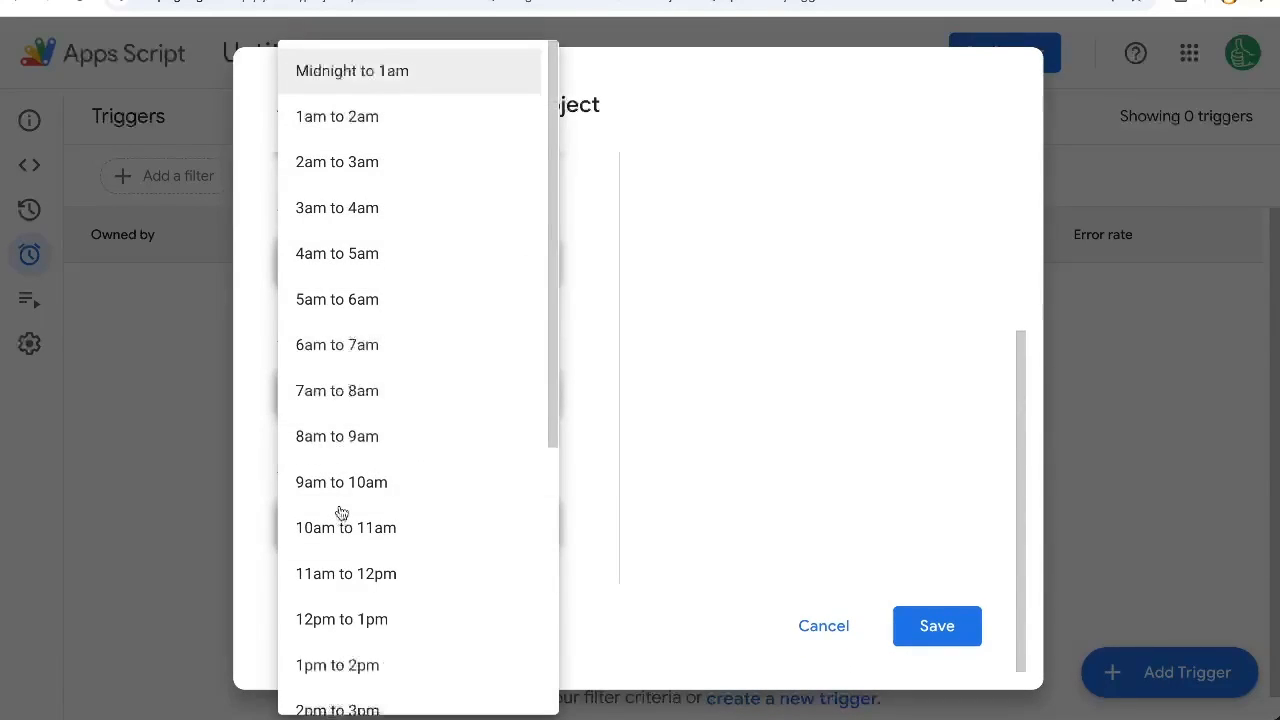
mouse_move(368, 318)
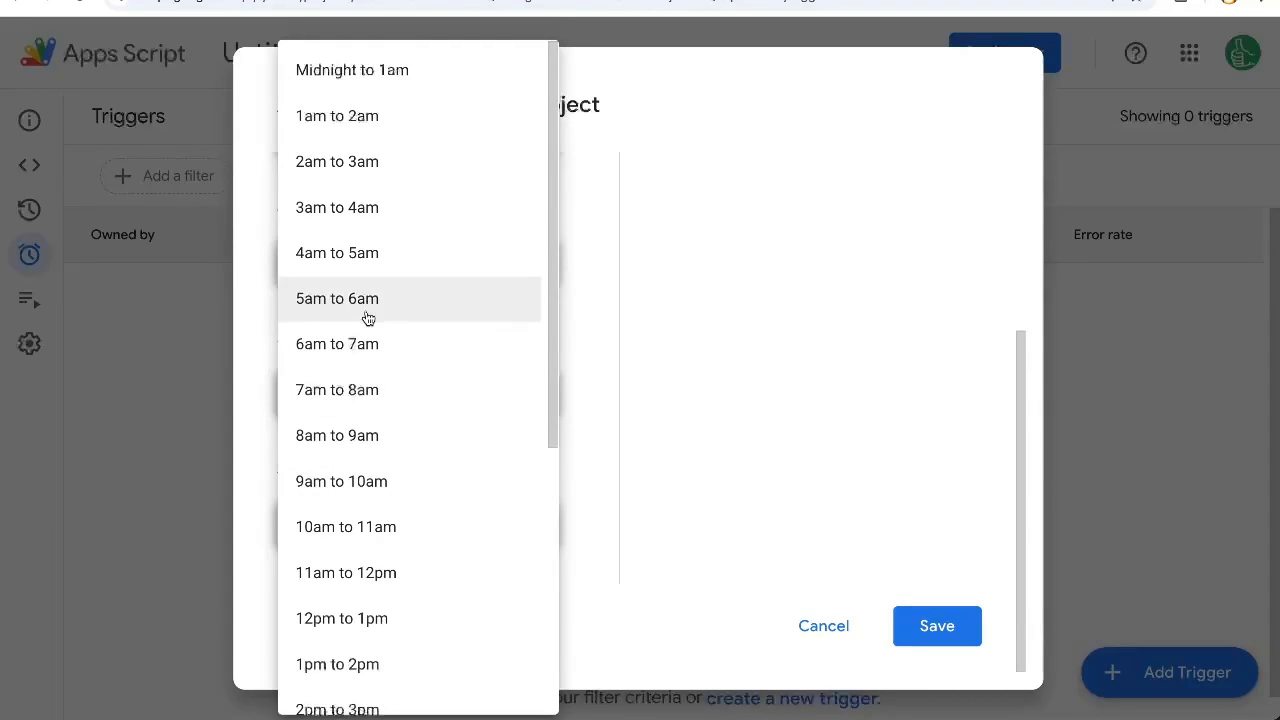
left_click(336, 298)
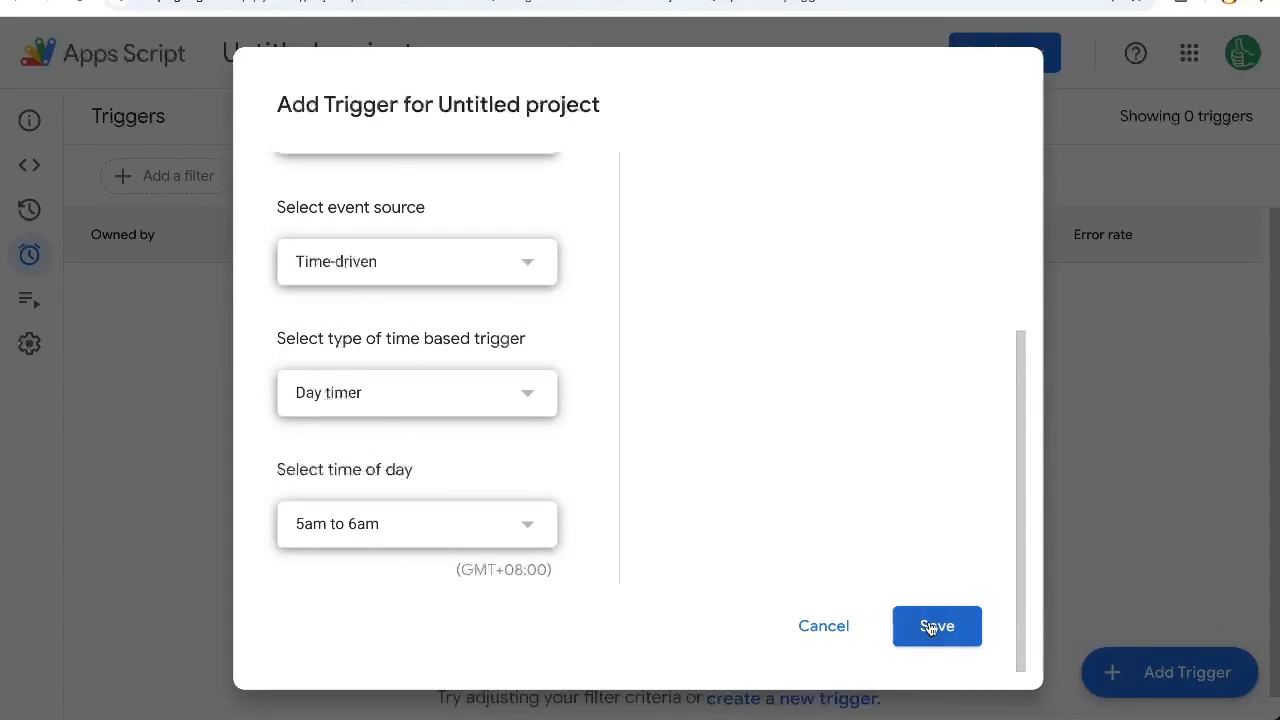
left_click(936, 626)
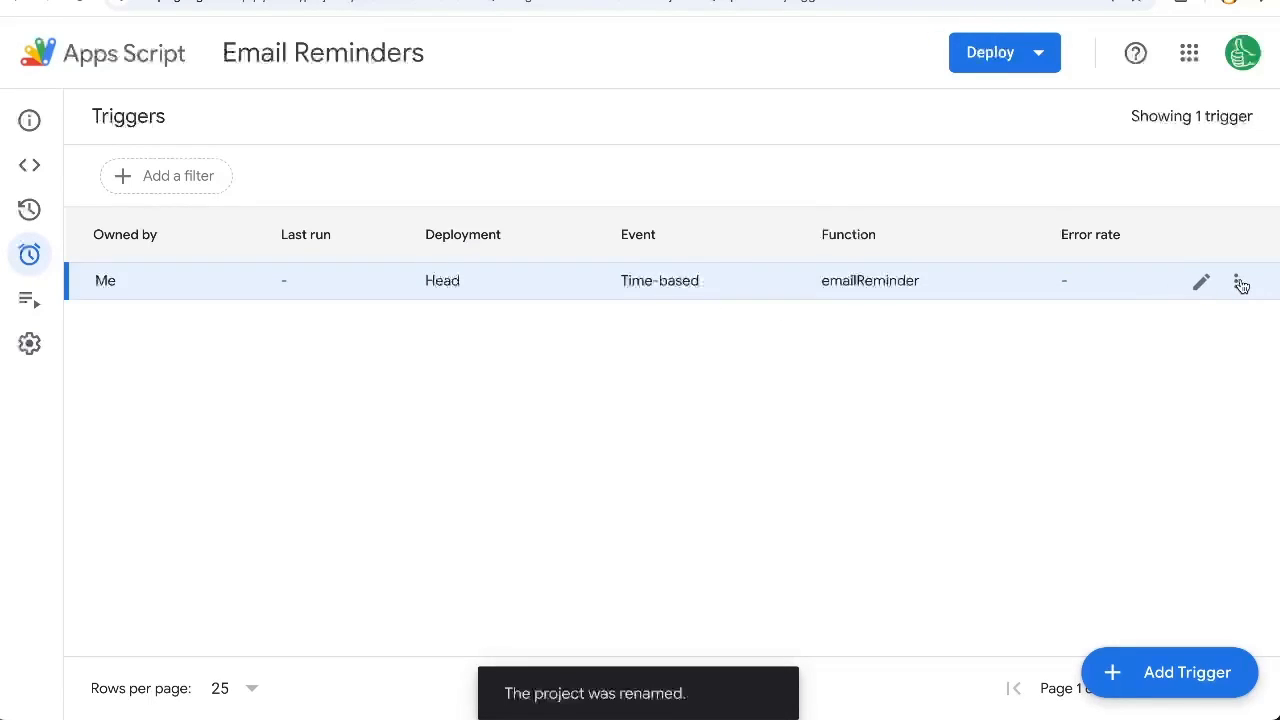
Delete the emailReminder trigger from its menu, then highlight daysUntilDue in the editor.
left_click(1236, 280)
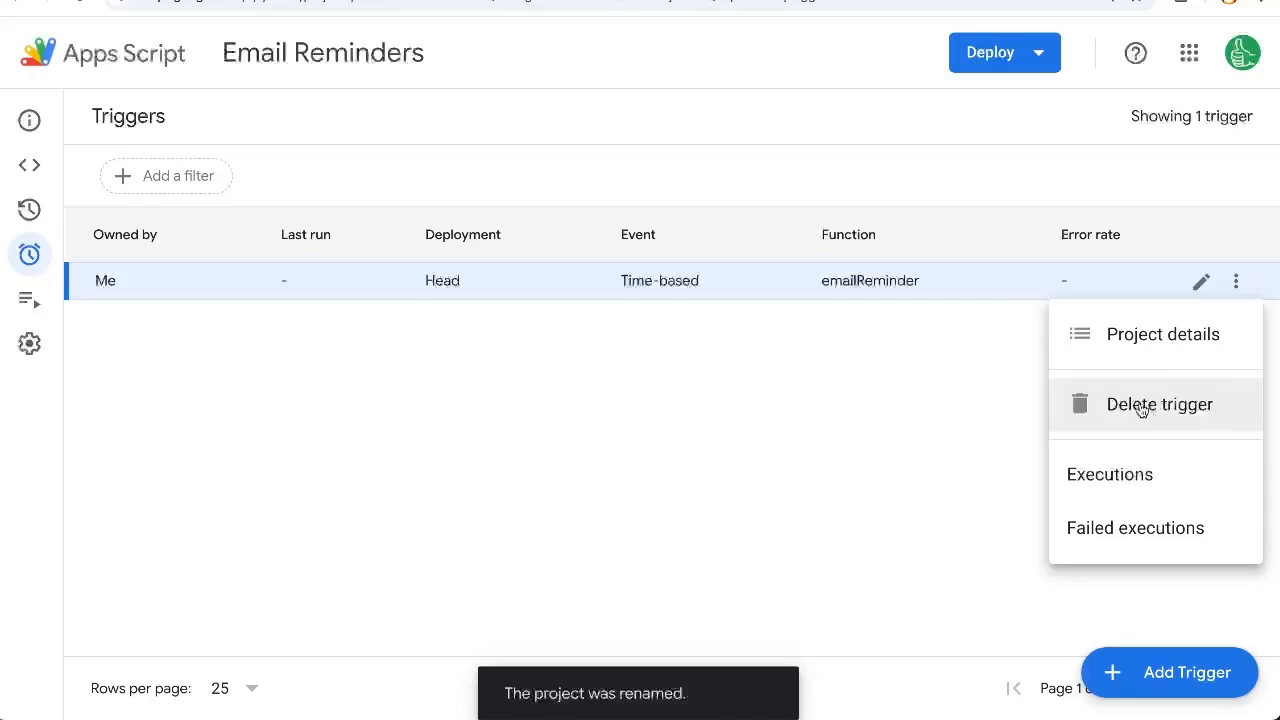
left_click(1160, 404)
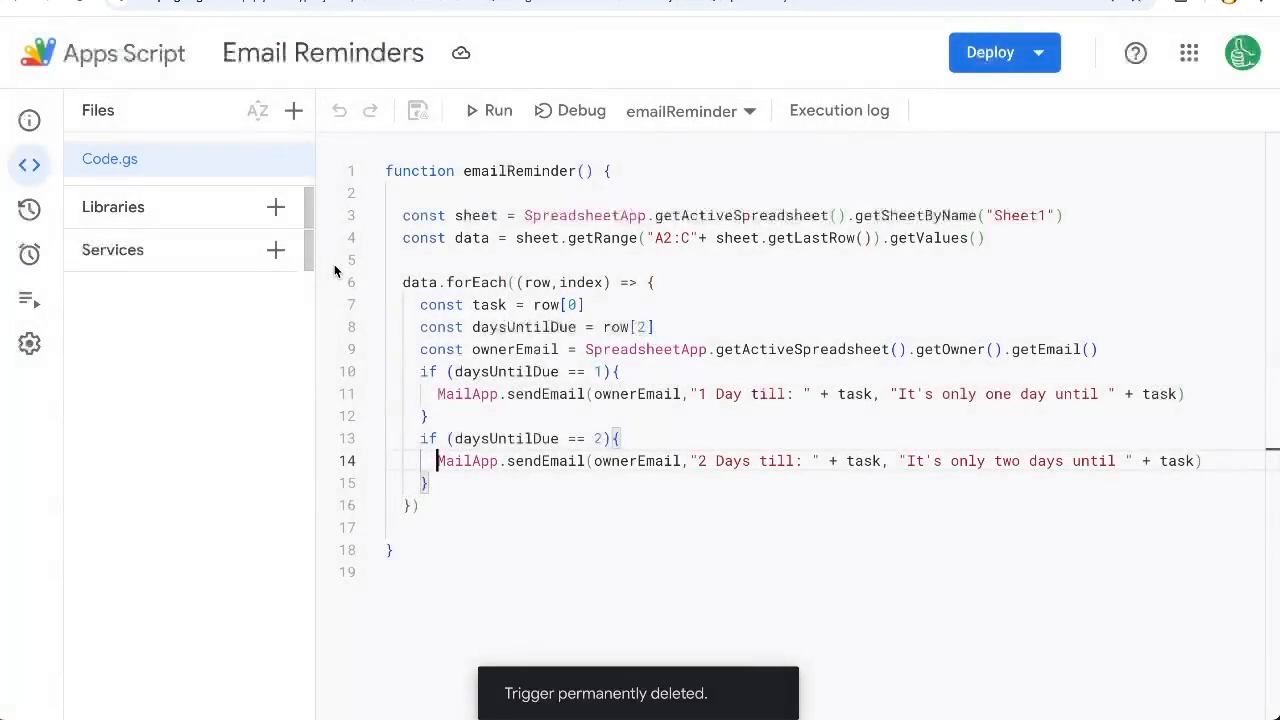
double_click(524, 328)
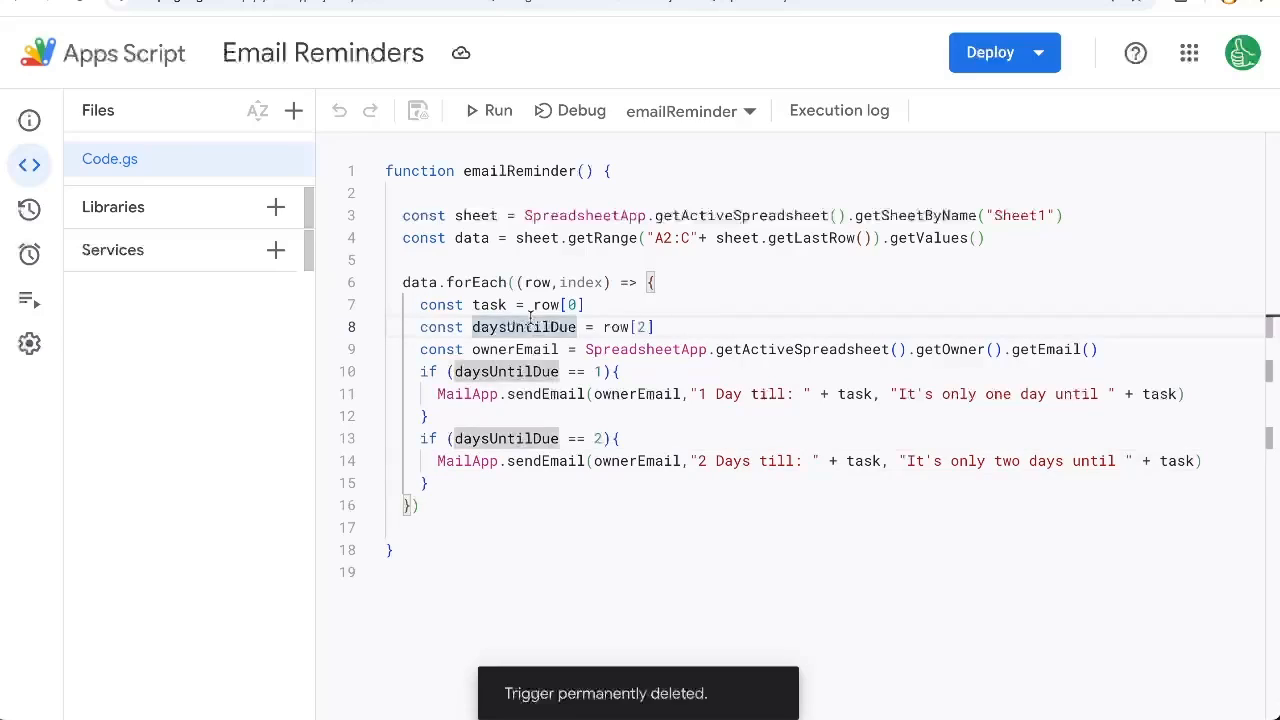